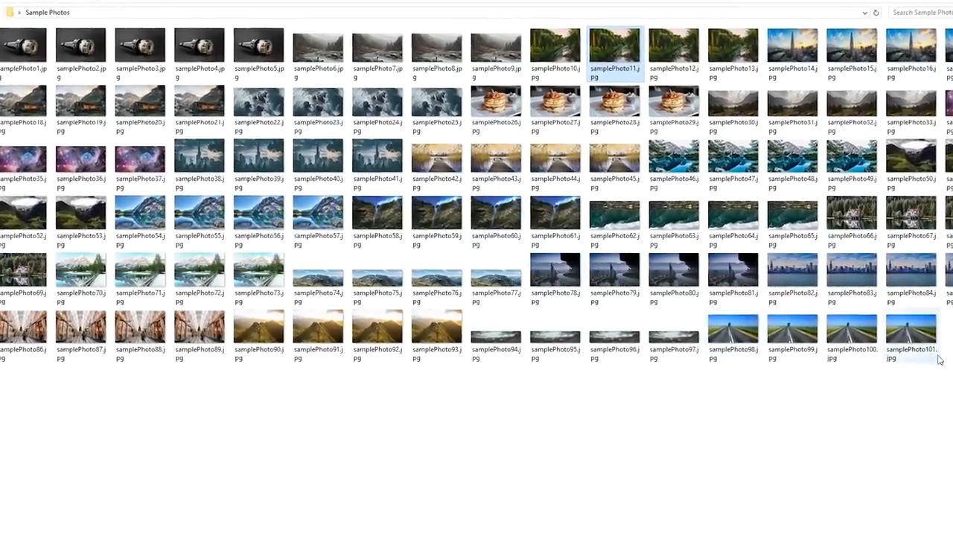
Create a new action set named "Garrett's actions" in the Actions panel.
key(ctrl+a)
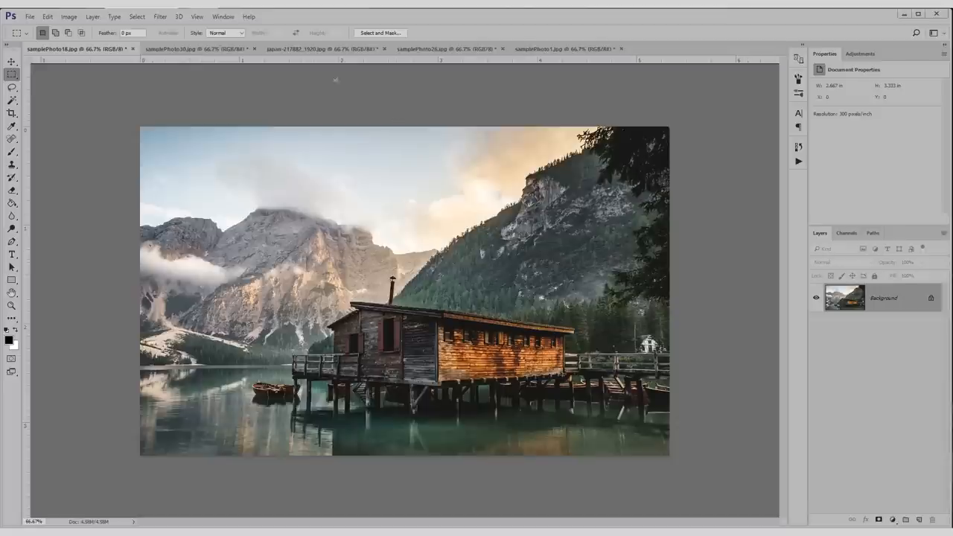
click(798, 161)
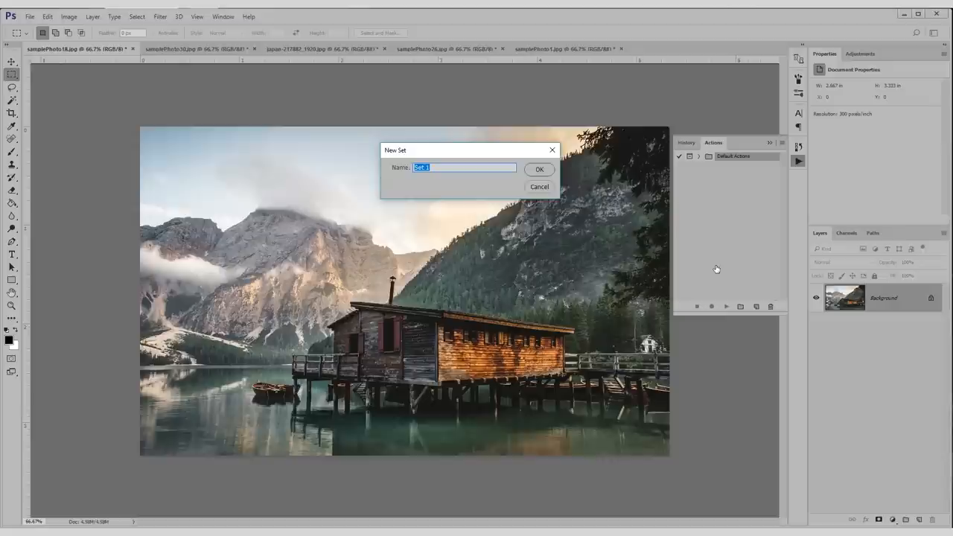
text(Garrett's a)
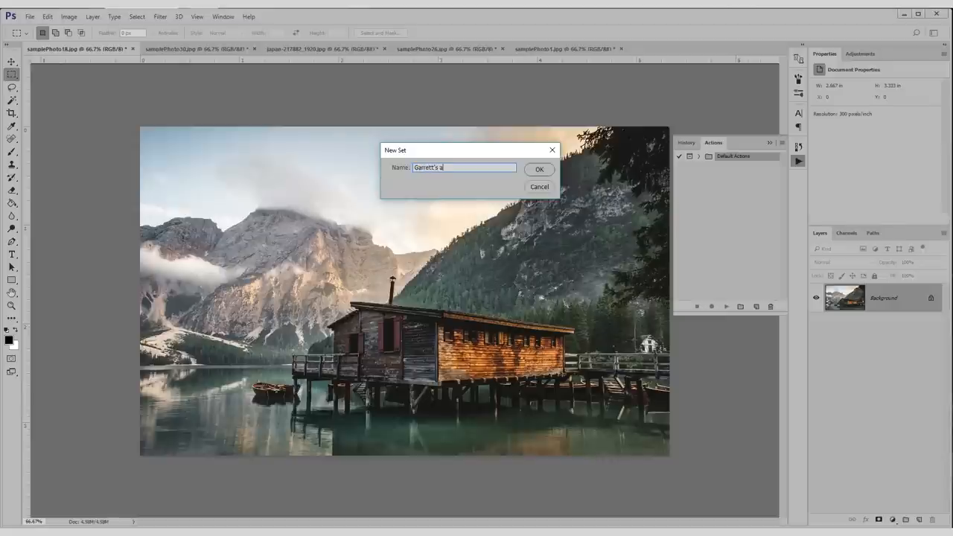
click(540, 168)
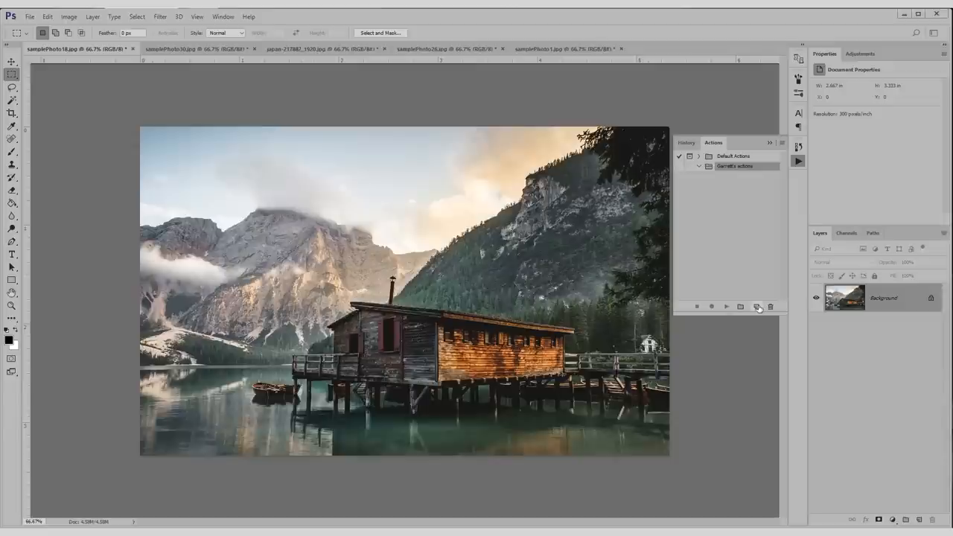
mouse_move(756, 307)
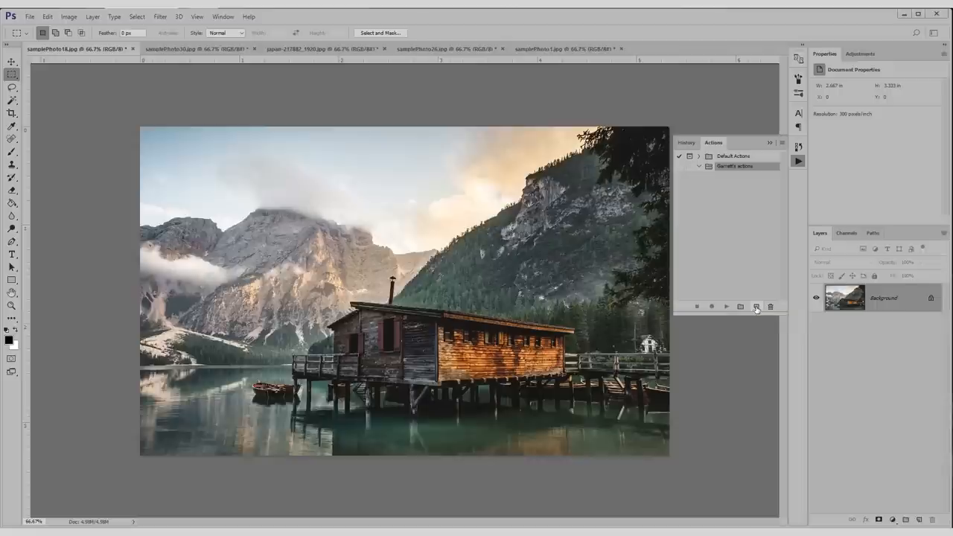
Create a new action named Fairyland Dreamscape and begin recording it.
click(755, 306)
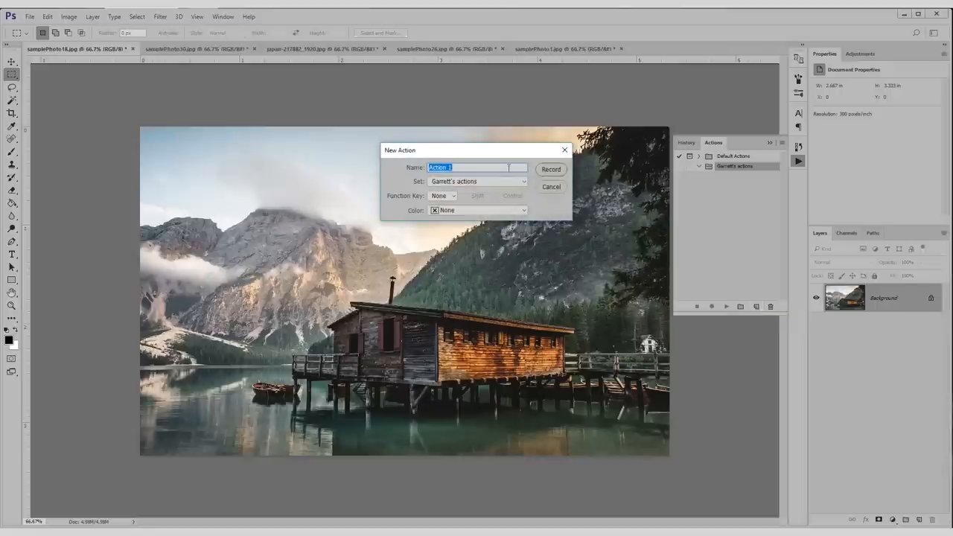
text(Fairyland D)
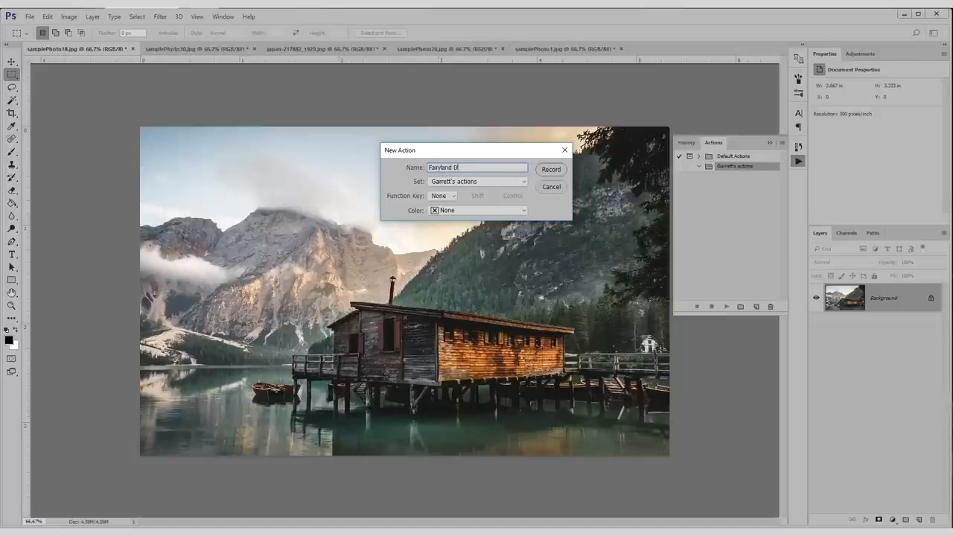
click(551, 169)
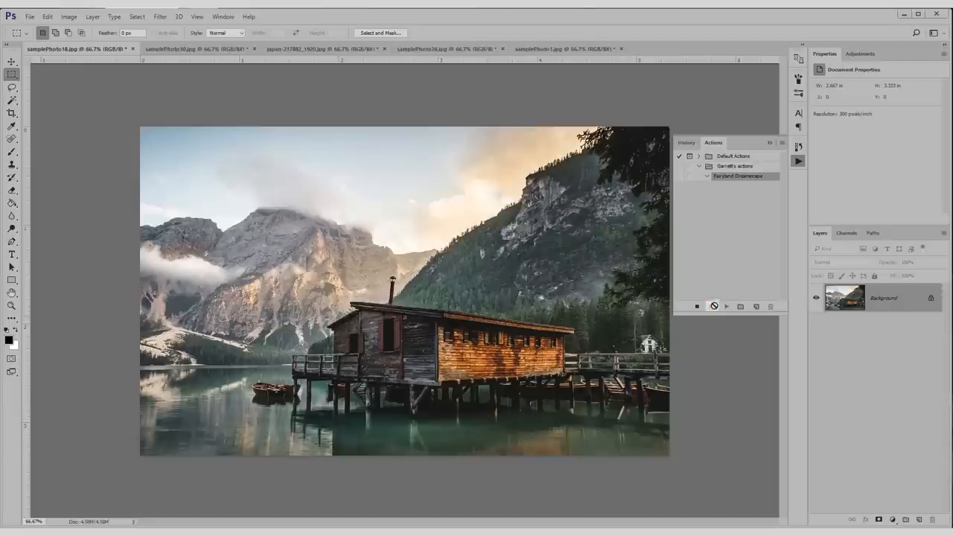
Record a layer copy, Screen blend mode and Gaussian Blur, then stop recording.
click(726, 306)
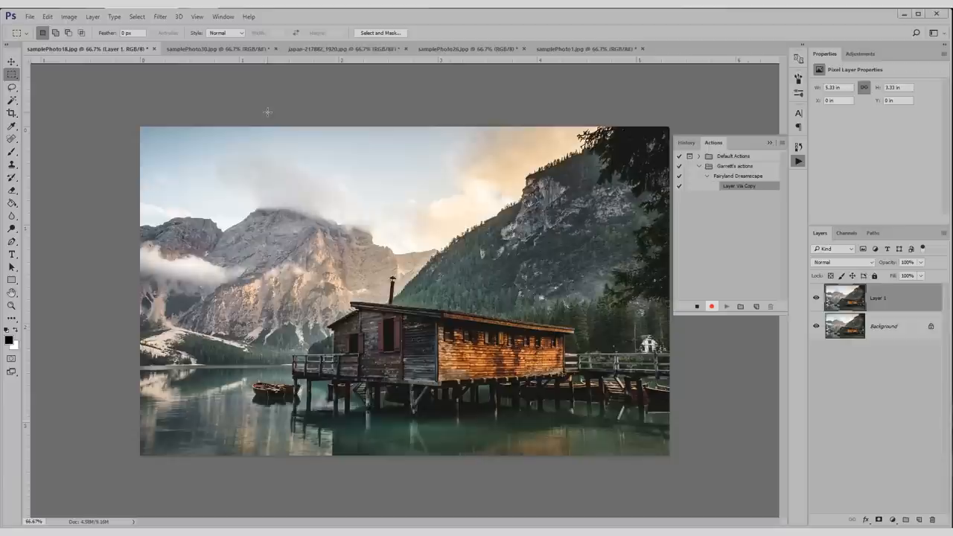
click(841, 262)
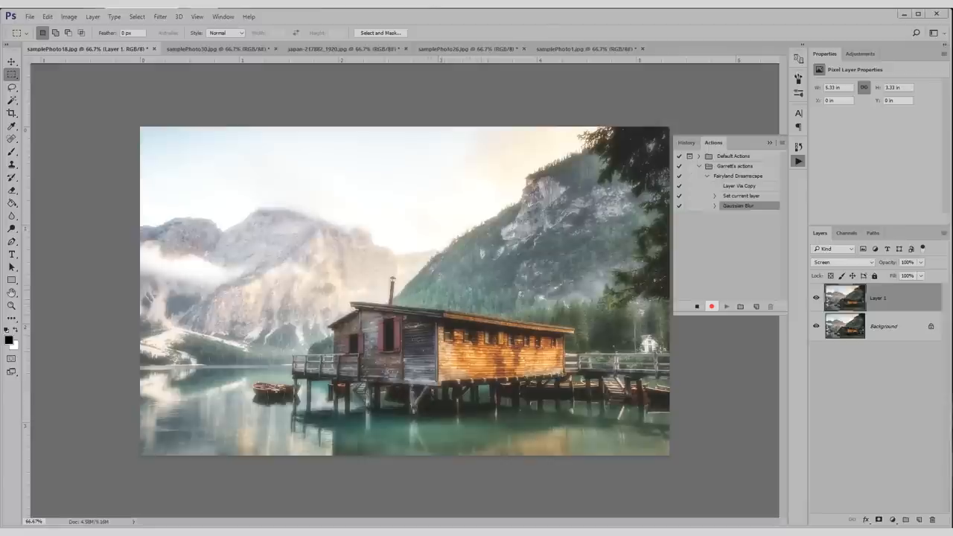
click(696, 306)
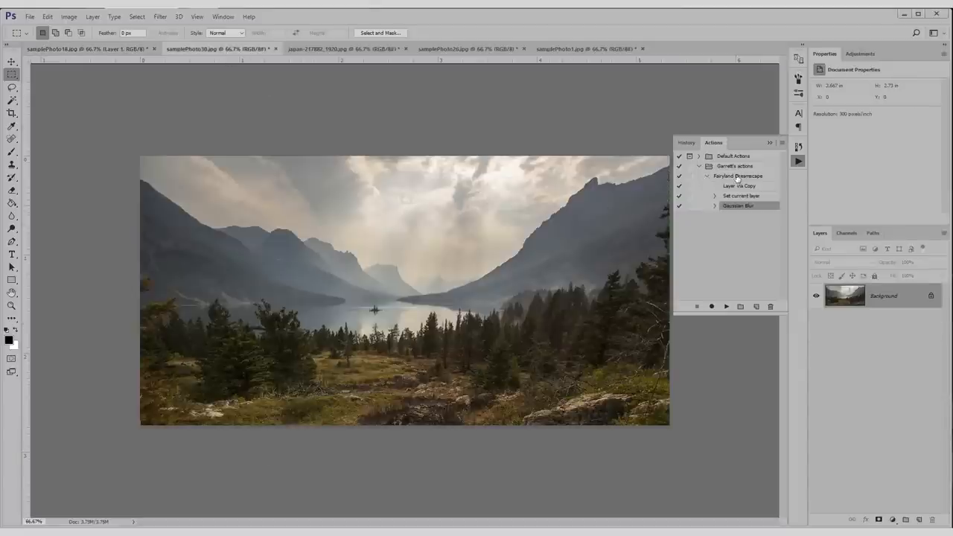
Play Fairyland Dreamscape on the mountain lake photo and roll its changes back.
click(706, 176)
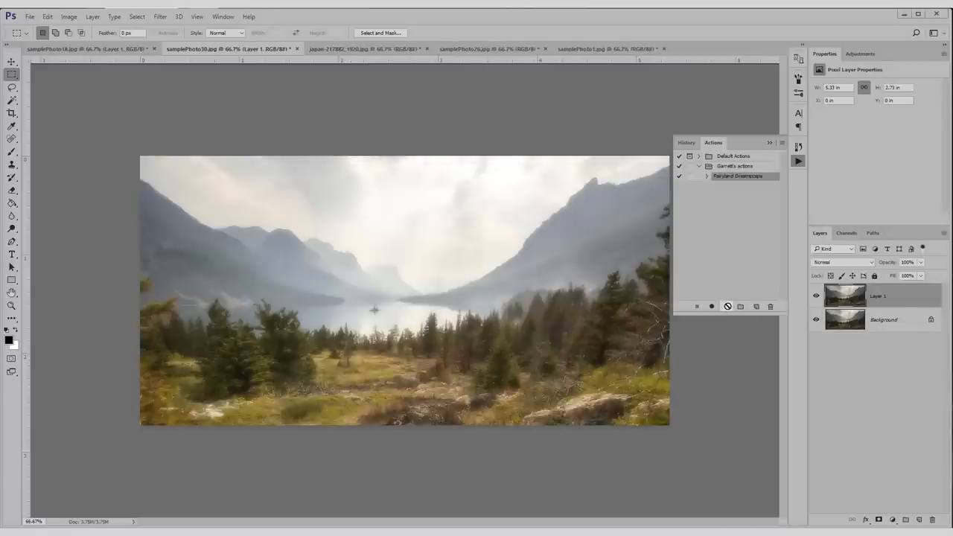
click(841, 262)
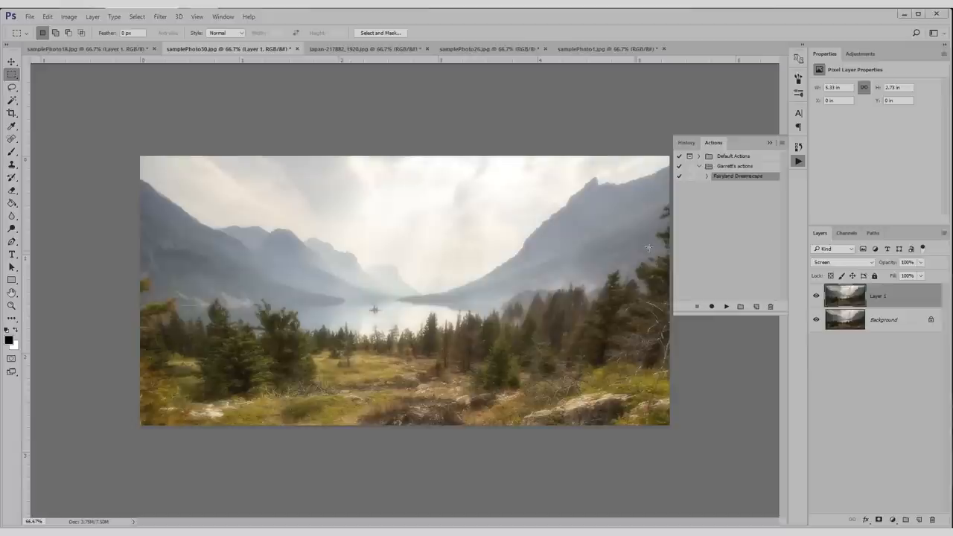
mouse_move(722, 269)
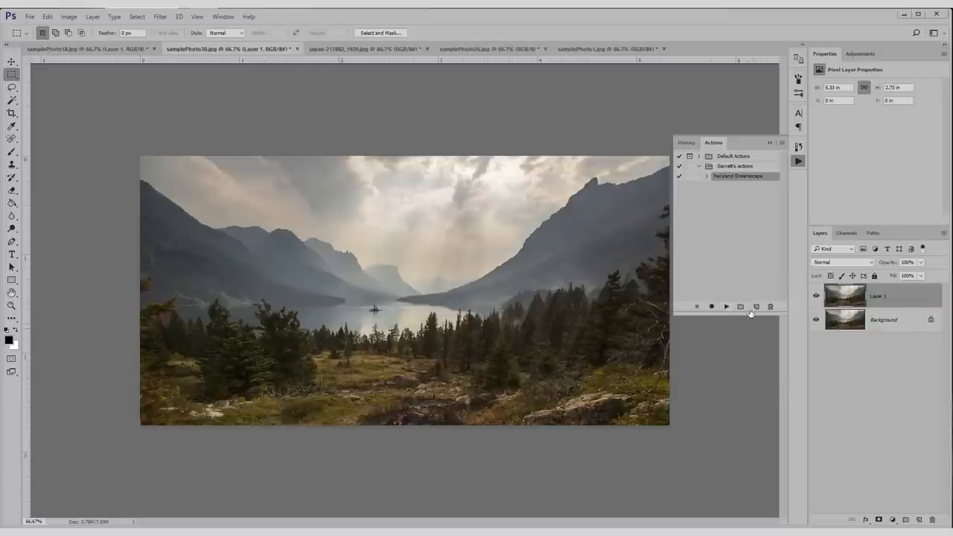
Create a second action named REAL COOL stuff and begin recording it.
click(756, 306)
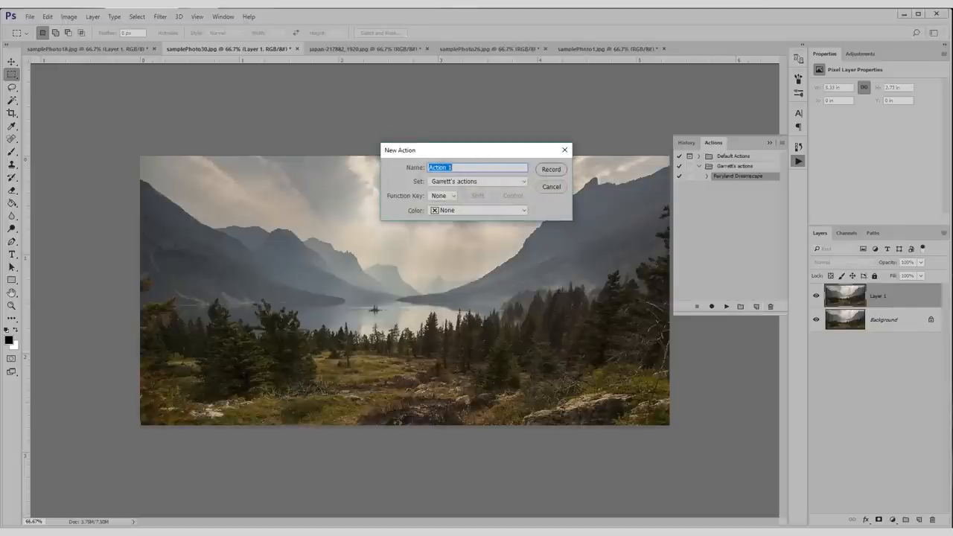
text(REAL COOL)
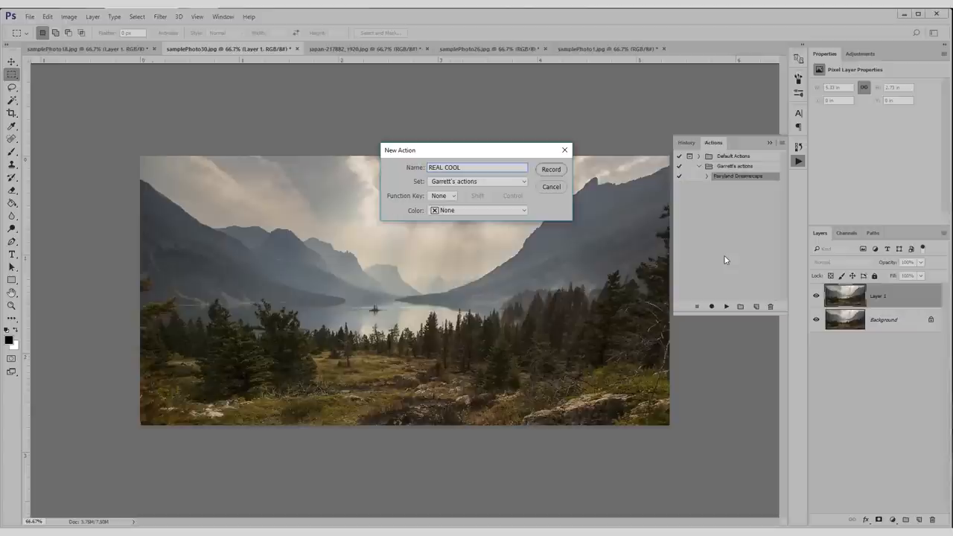
text(stuff)
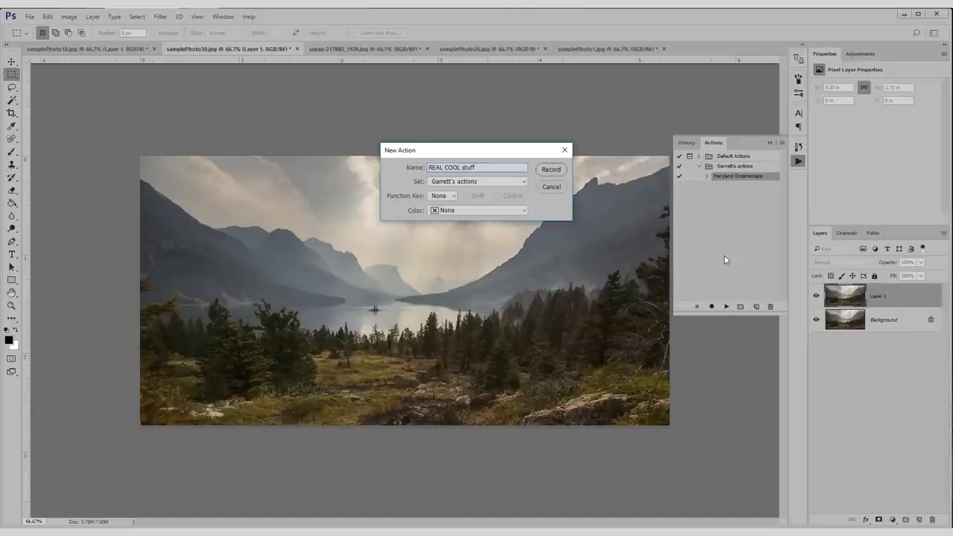
click(551, 169)
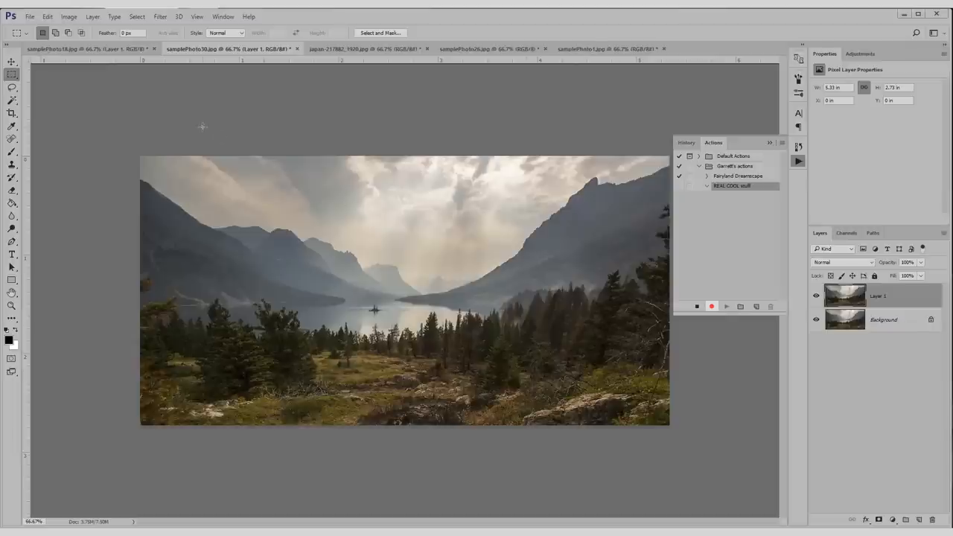
mouse_move(69, 16)
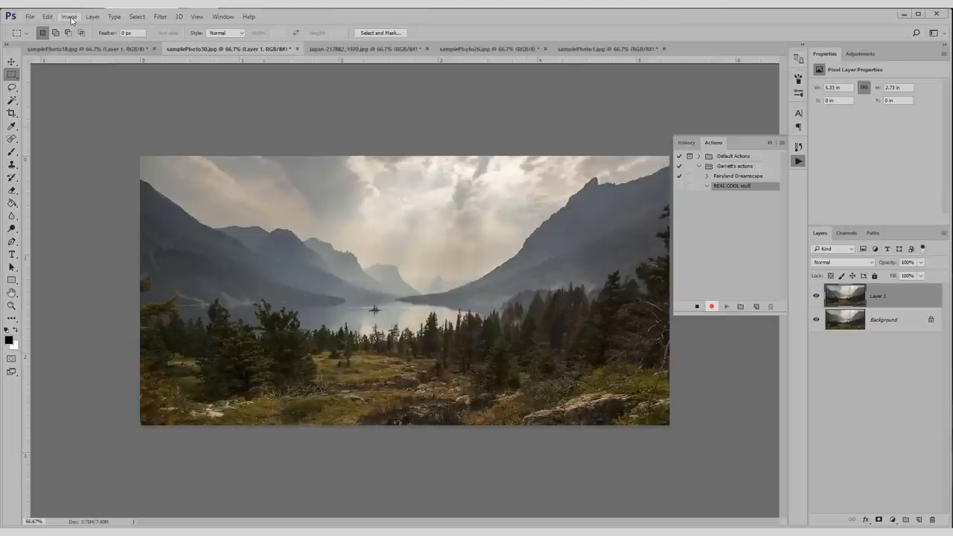
Apply a Curves adjustment on the Red channel, turning the sky pink and mountains teal.
click(68, 17)
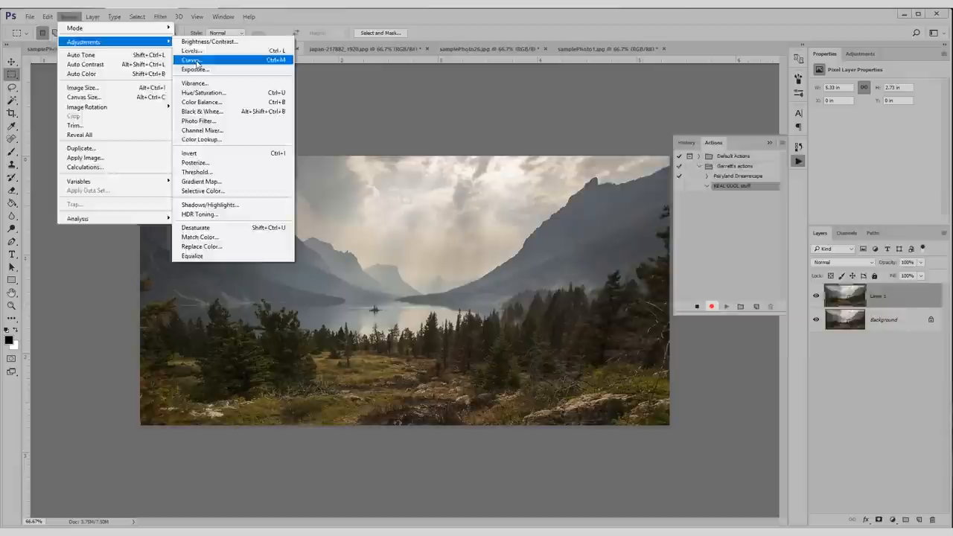
click(191, 60)
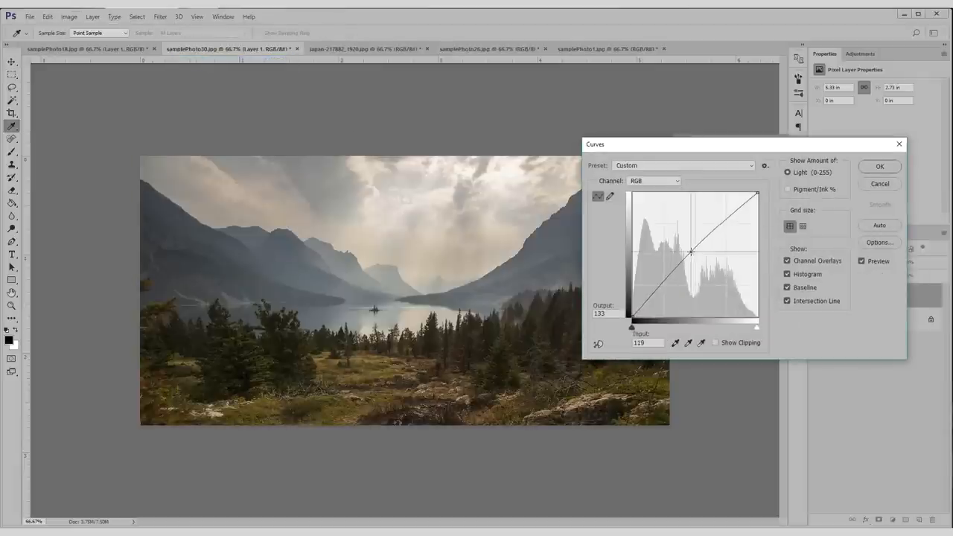
click(652, 181)
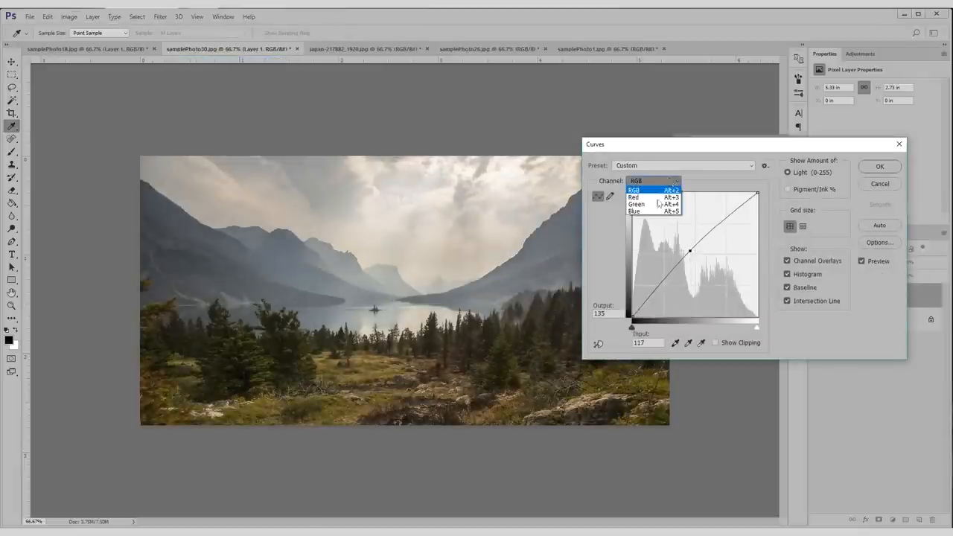
click(634, 196)
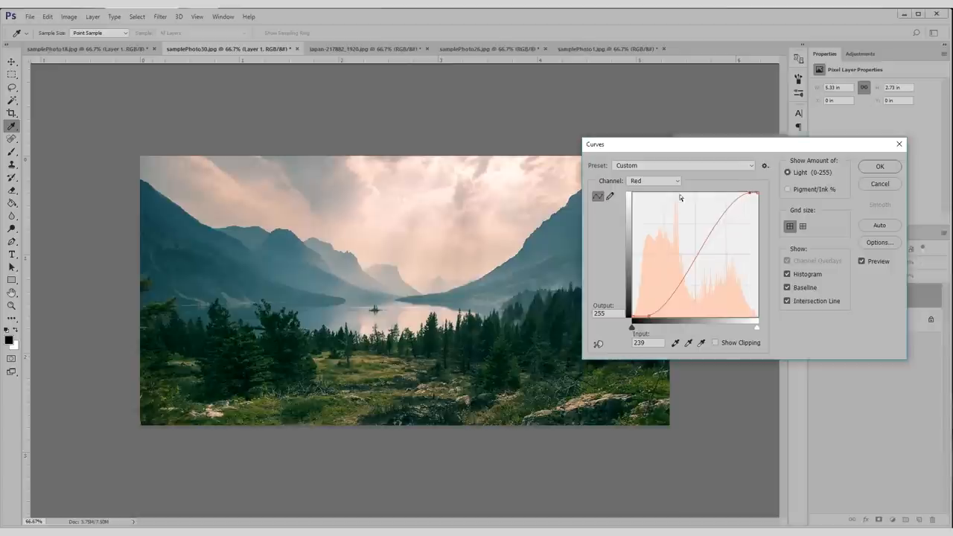
mouse_move(476, 212)
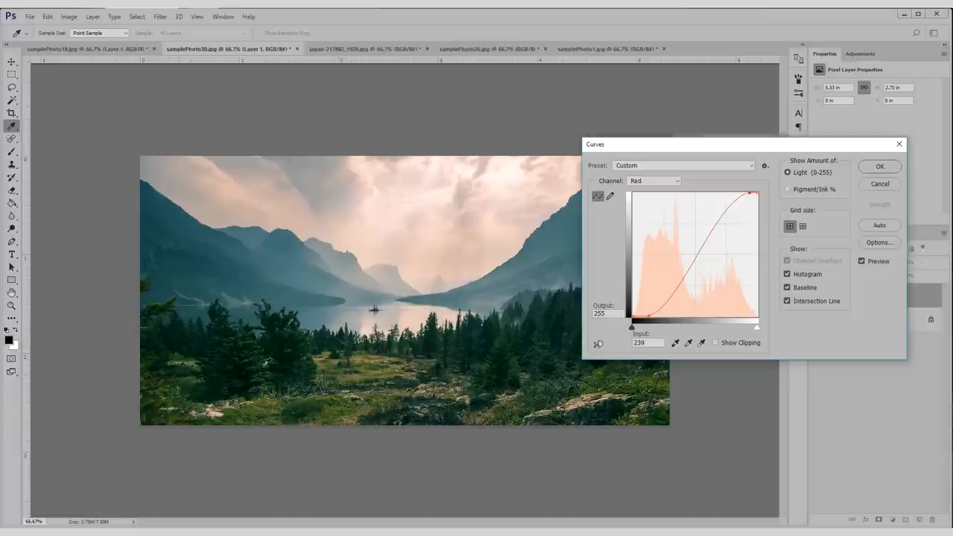
click(879, 166)
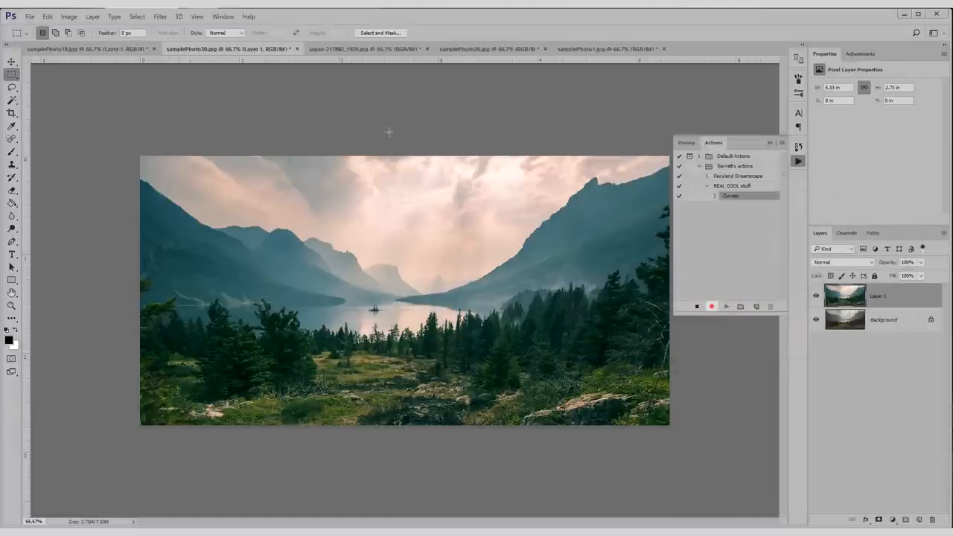
Add an Add Noise filter step and raise its amount to about 13.84%.
click(160, 16)
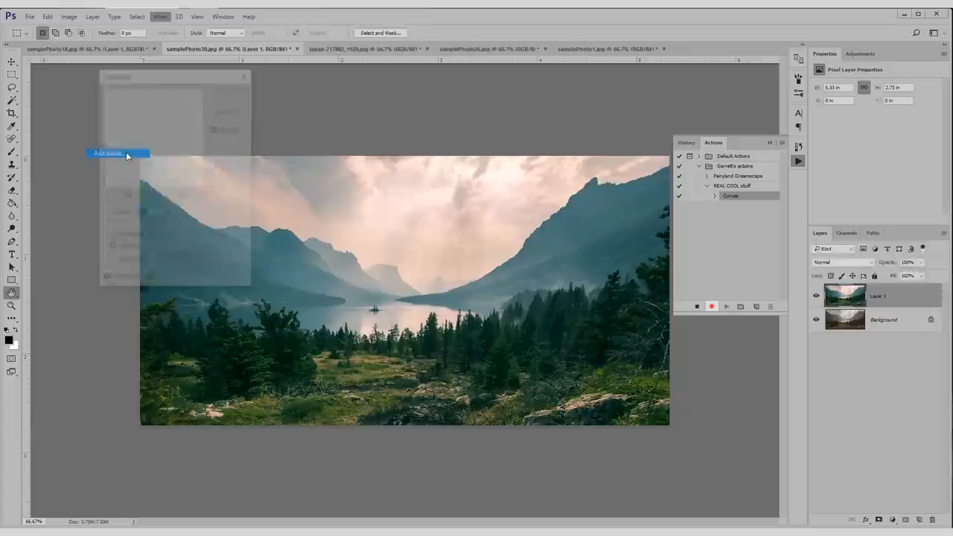
click(117, 152)
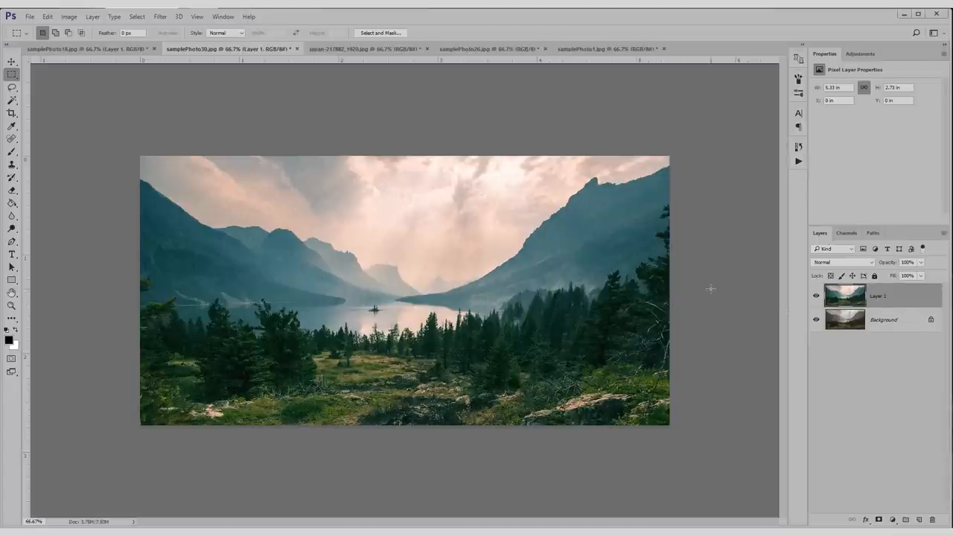
mouse_move(749, 310)
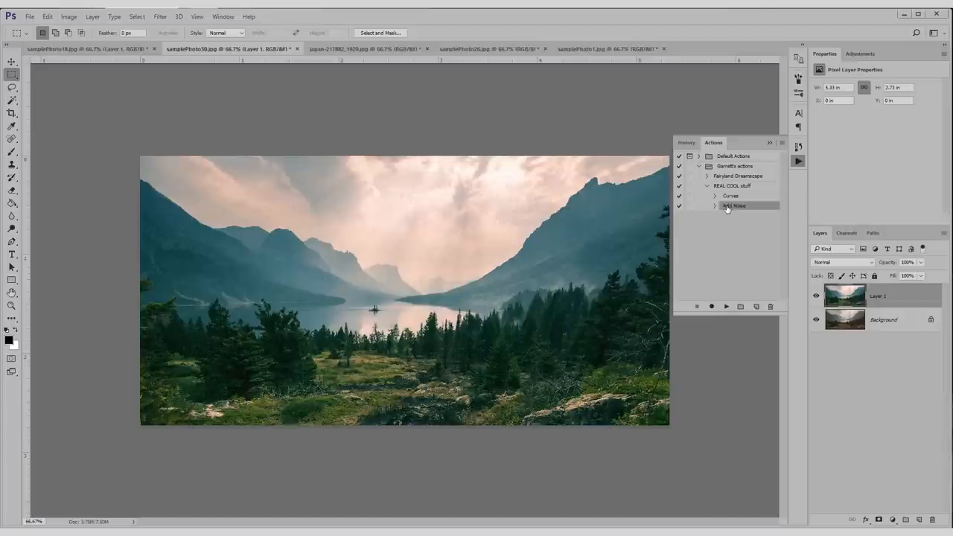
double_click(733, 206)
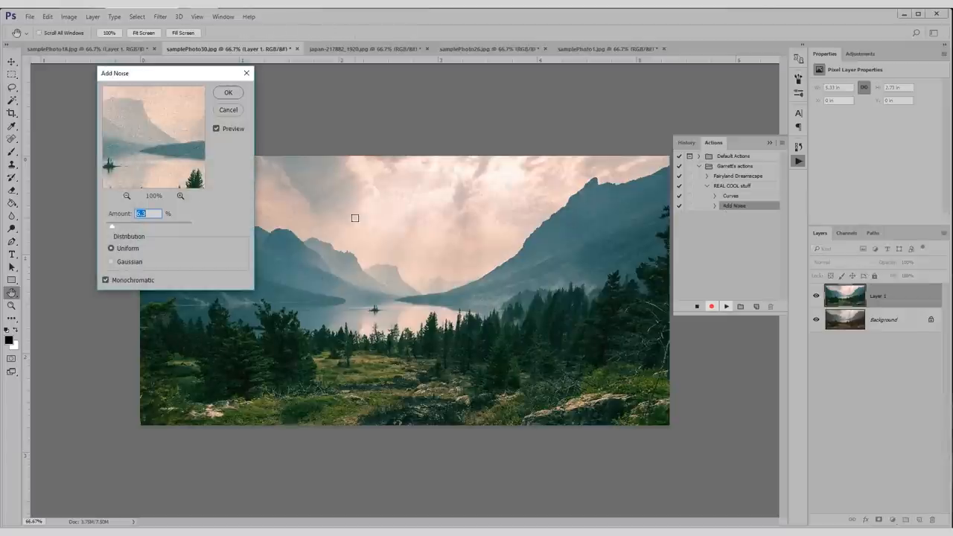
drag(113, 226, 122, 225)
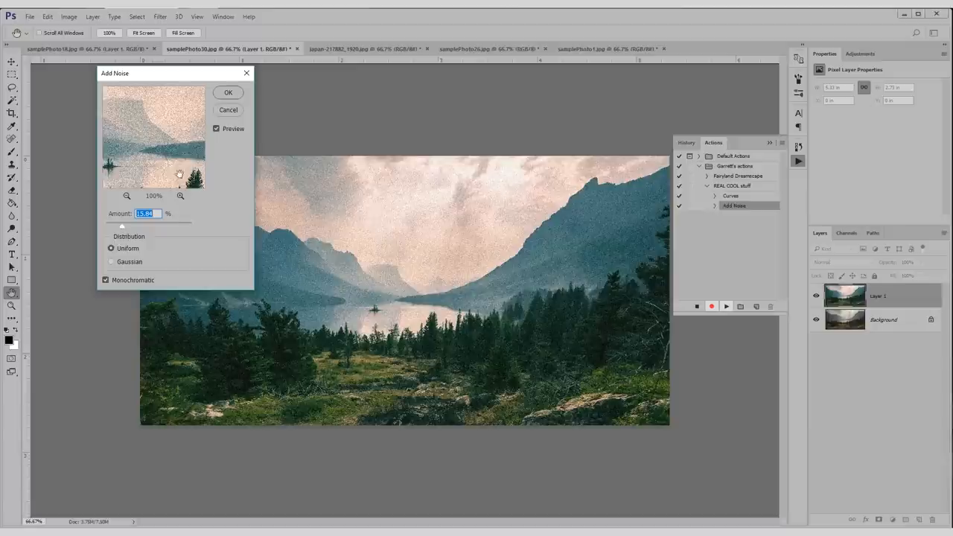
click(229, 92)
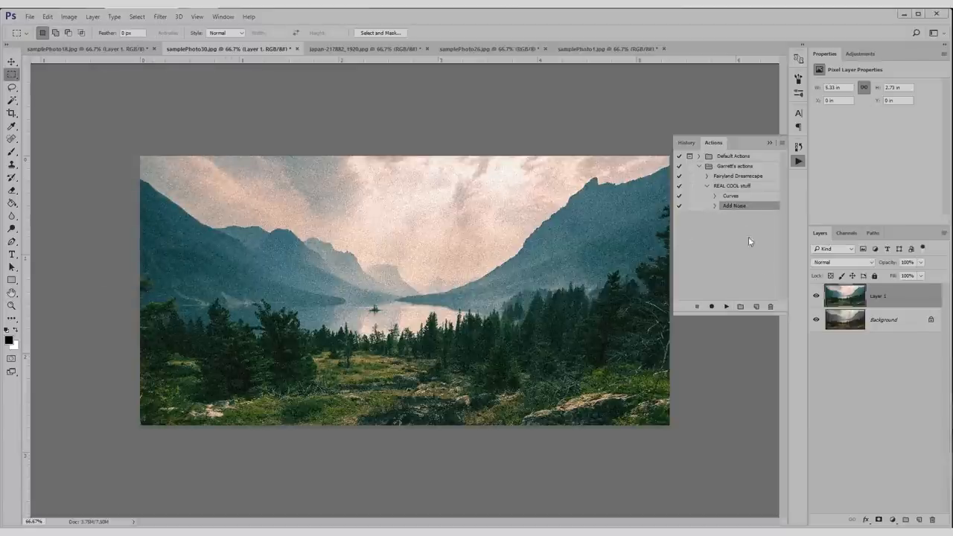
Delete the Add Noise step and record an Unsharp Mask on a background copy after Curves.
click(770, 305)
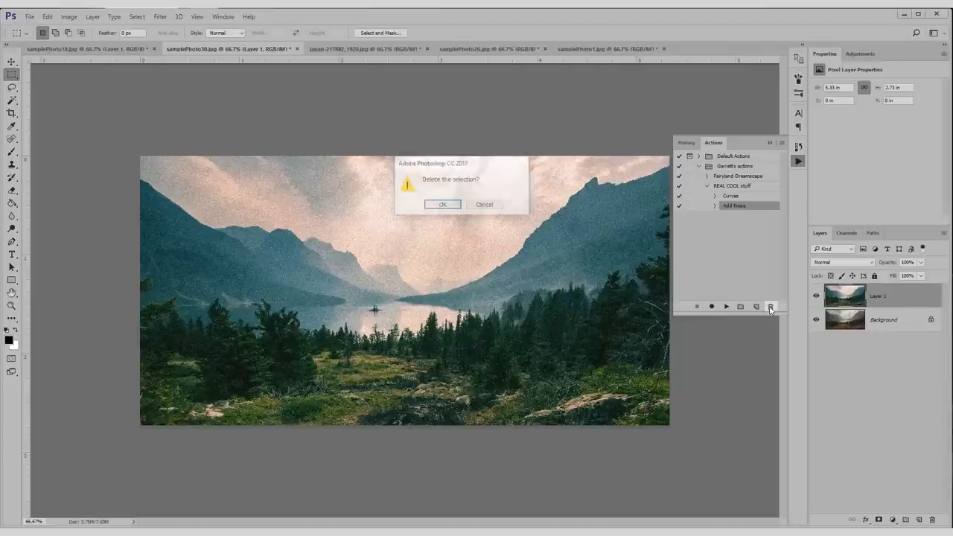
click(442, 204)
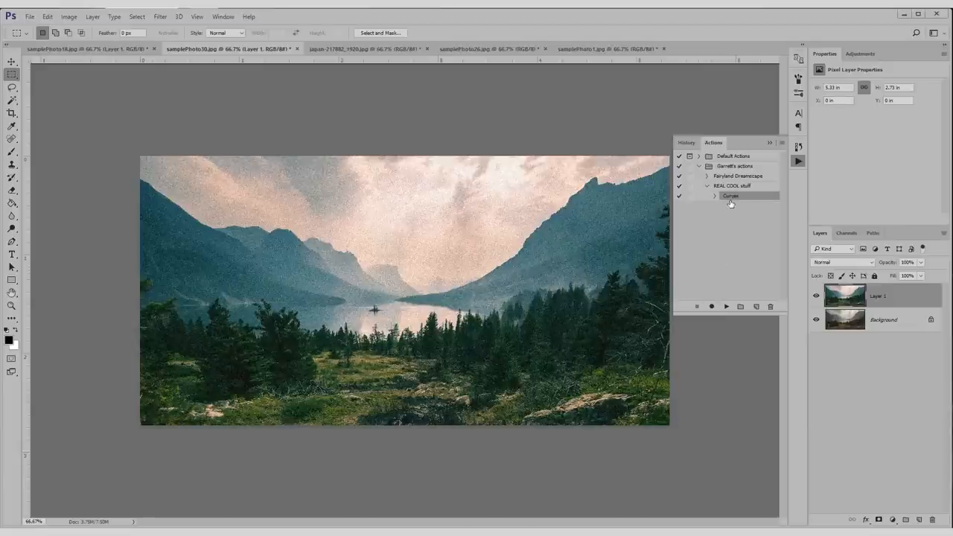
click(711, 307)
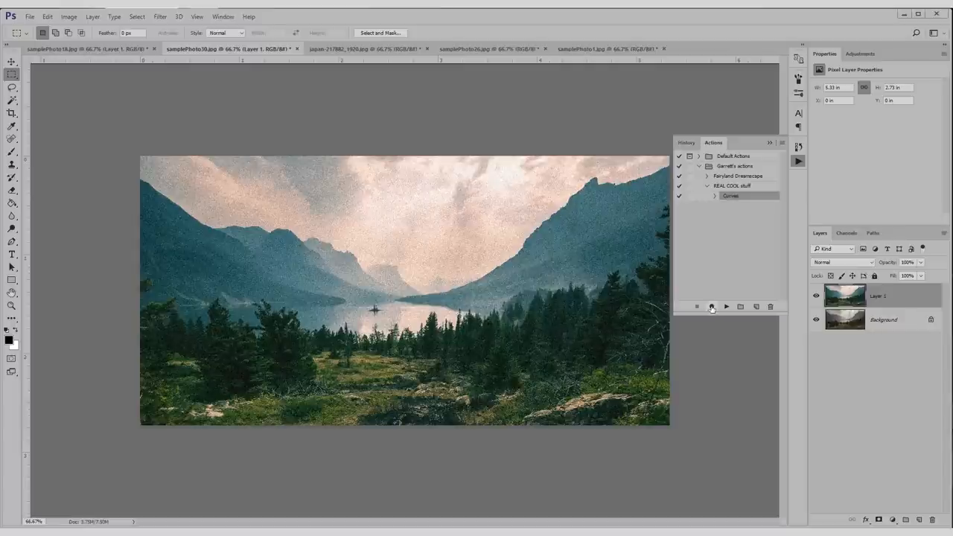
click(711, 306)
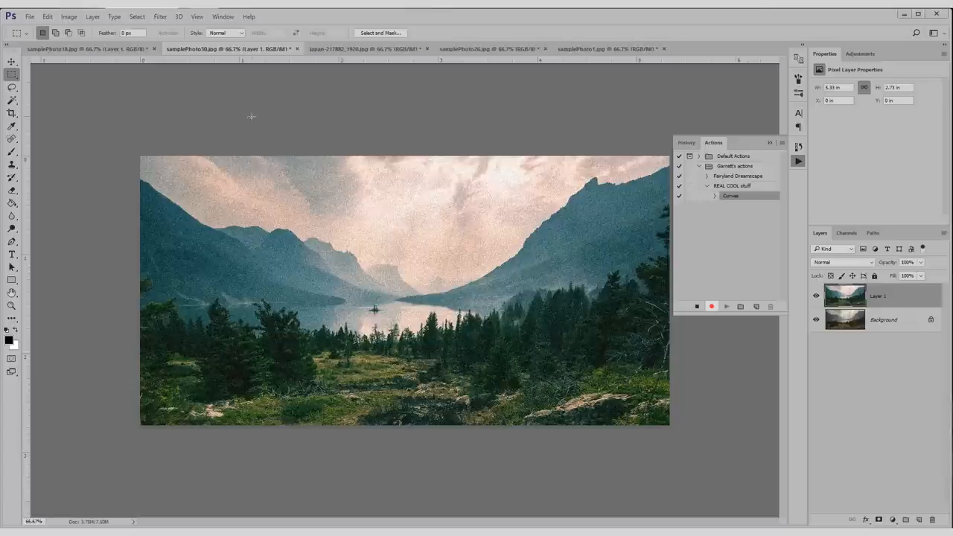
click(160, 17)
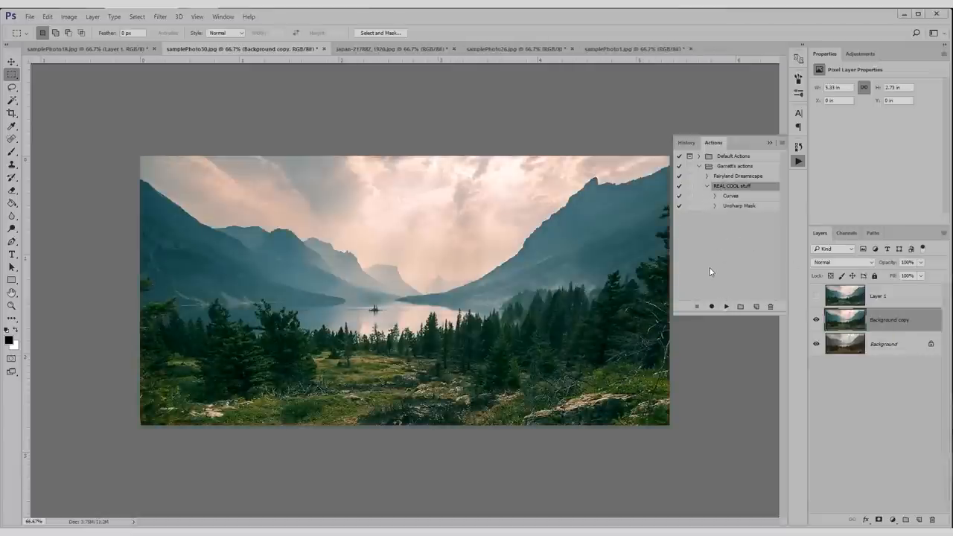
Play the REAL COOL stuff action on the japan-217882_1920.jpg street photo.
click(372, 48)
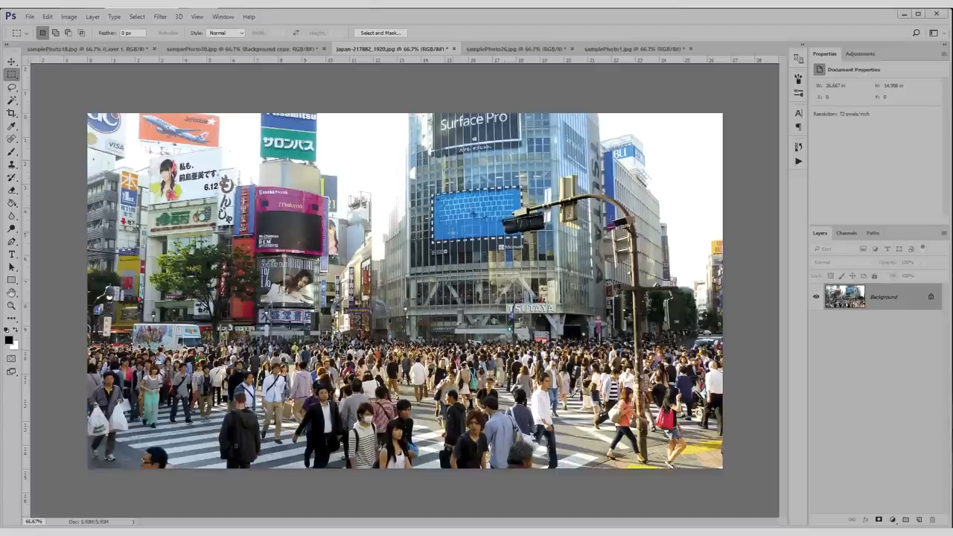
mouse_move(798, 161)
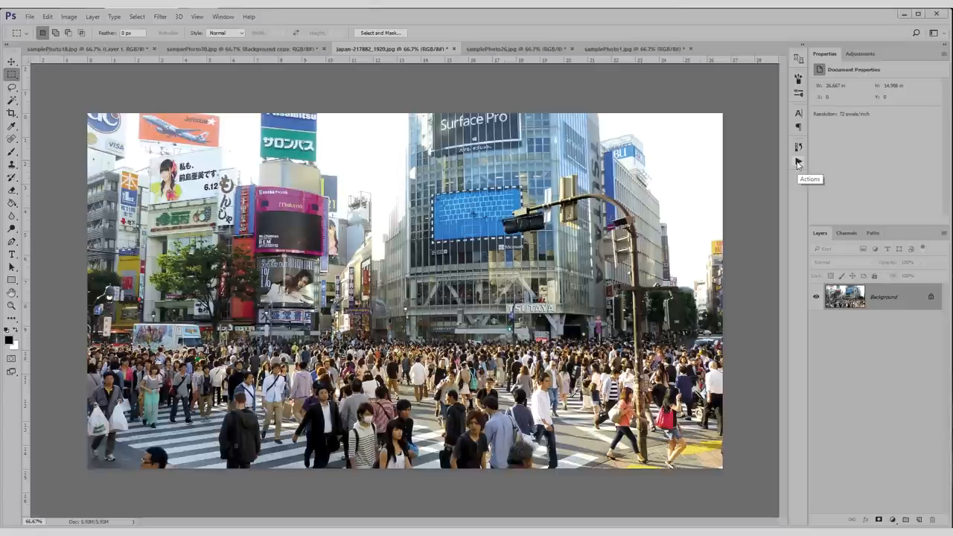
click(798, 163)
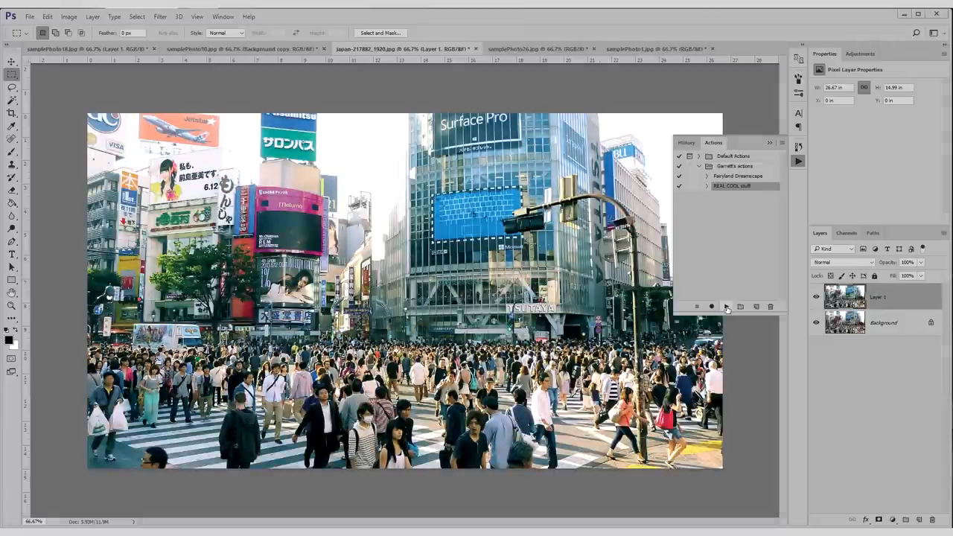
click(706, 185)
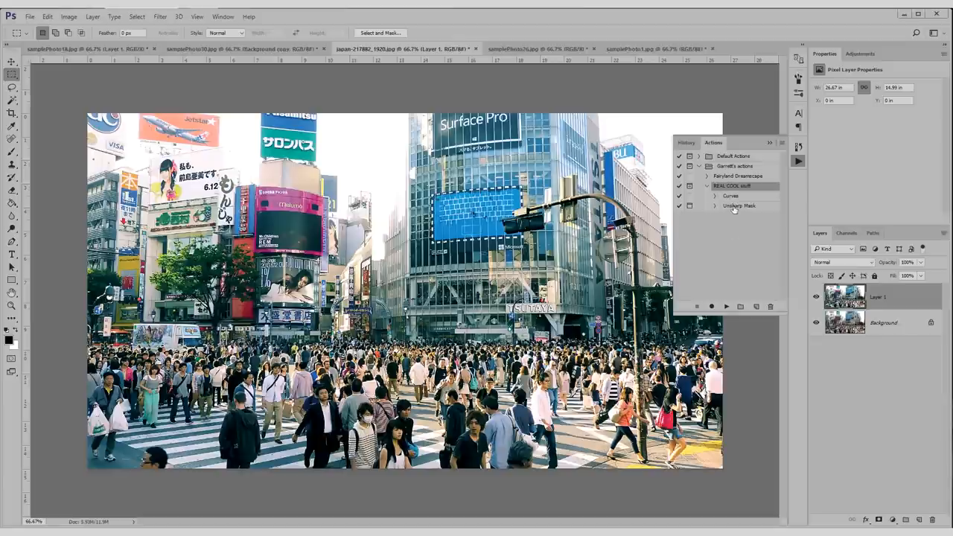
mouse_move(733, 210)
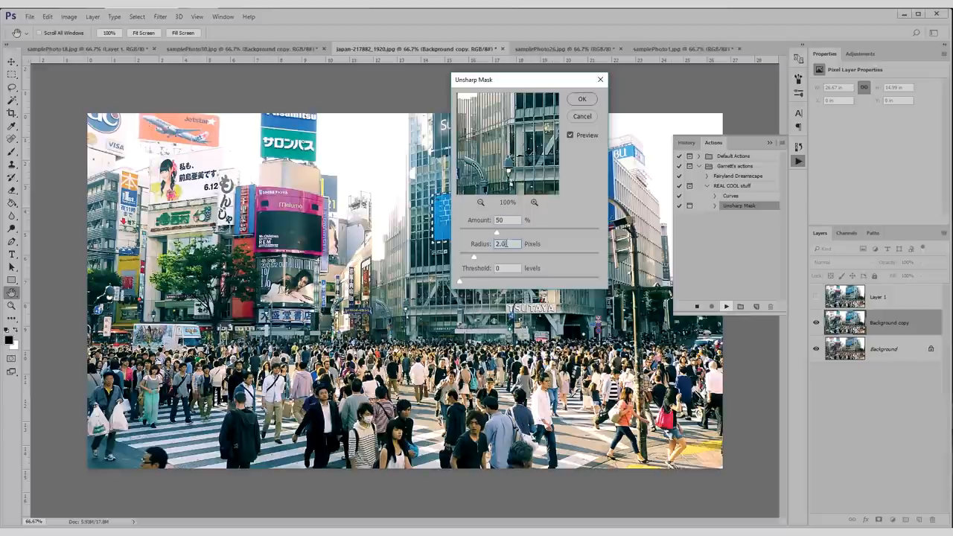
Accept the Unsharp Mask settings so the action's sharpening step completes.
click(582, 98)
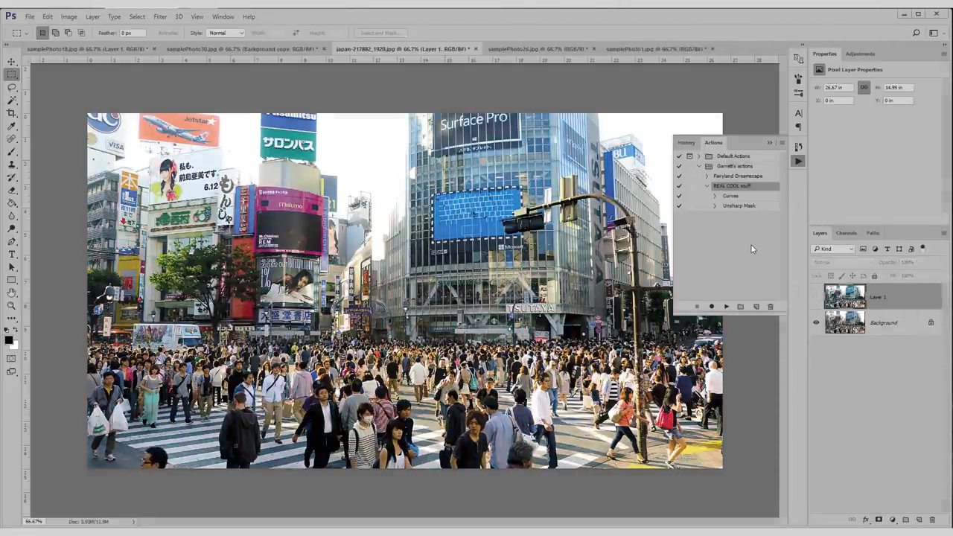
mouse_move(798, 162)
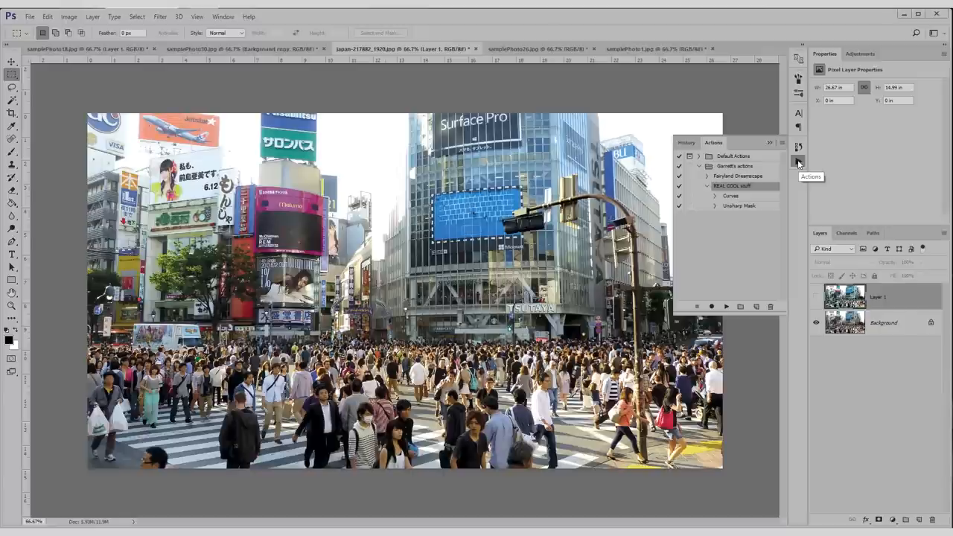
Create a third action named SUPER FLAT and begin recording it.
click(798, 162)
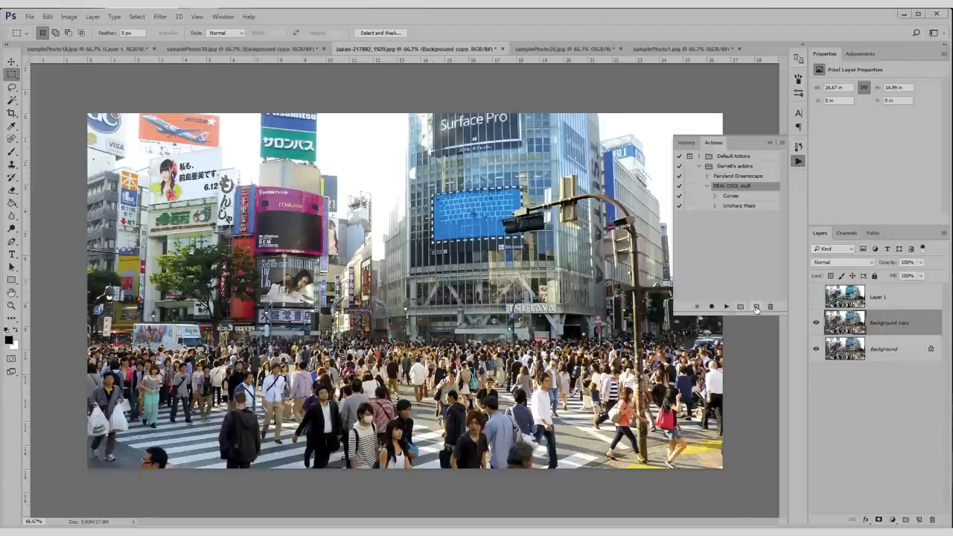
click(755, 306)
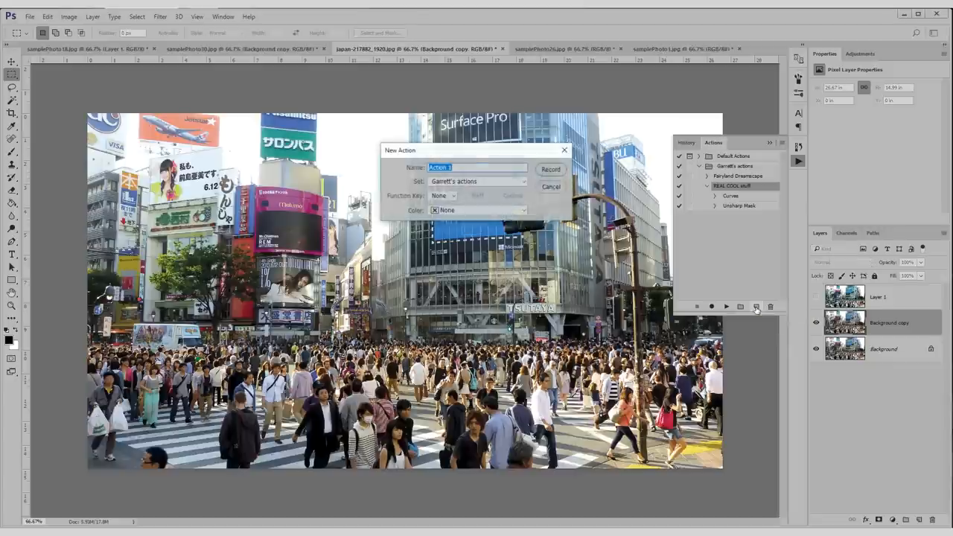
text(SUP)
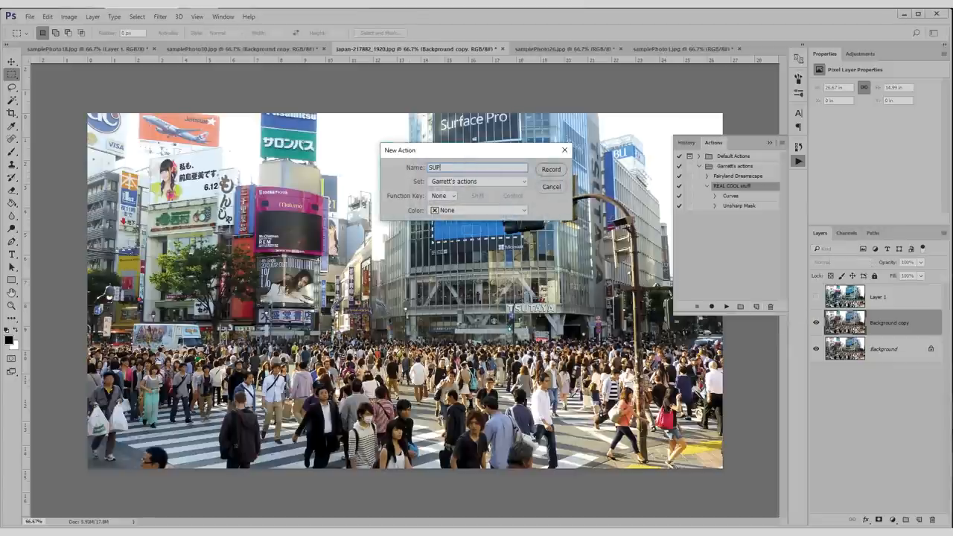
click(551, 169)
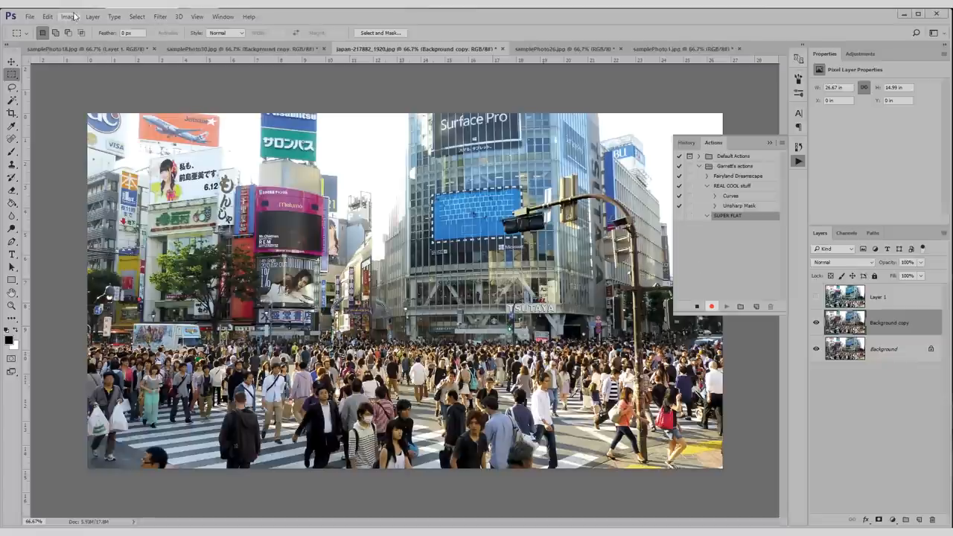
Review the Shadow/Highlight adjustment step of the SUPER FLAT action and dismiss it.
click(68, 16)
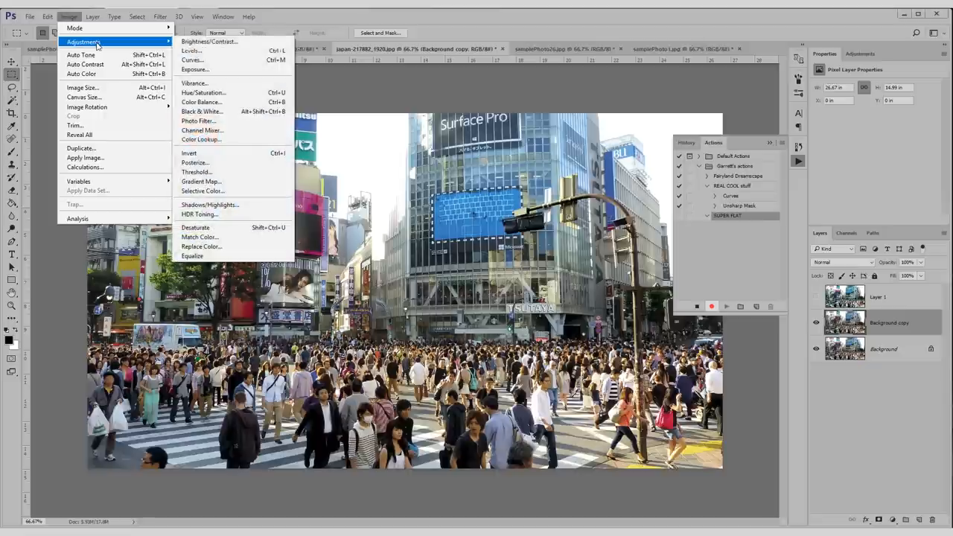
mouse_move(226, 83)
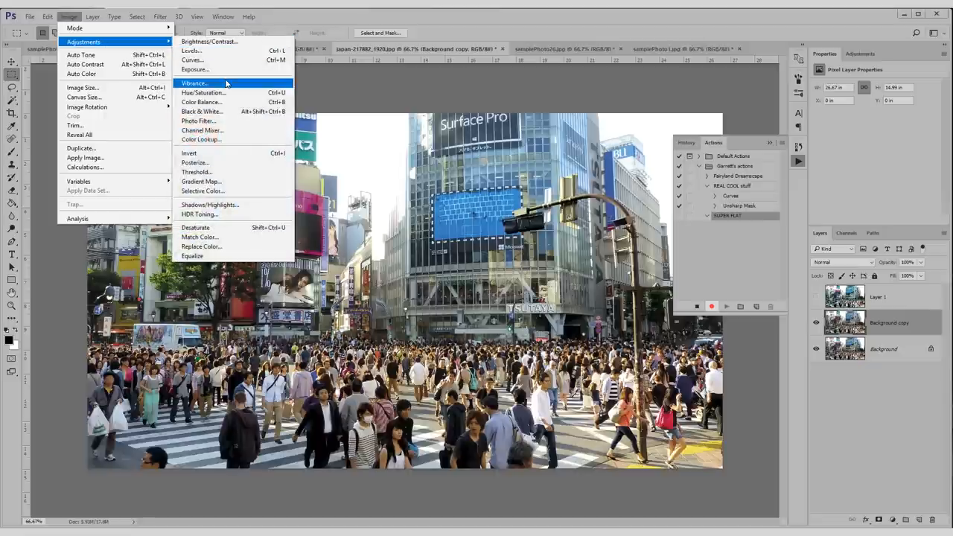
click(210, 204)
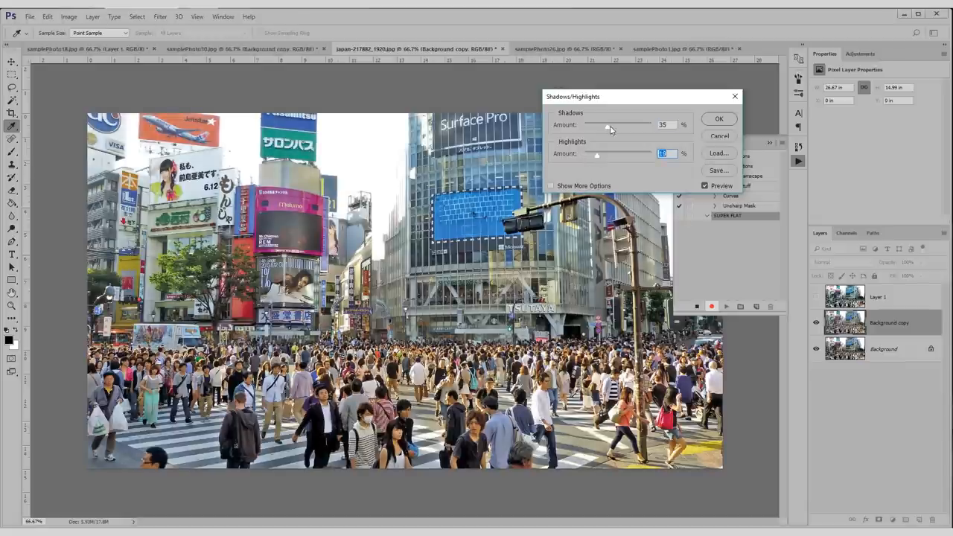
click(719, 118)
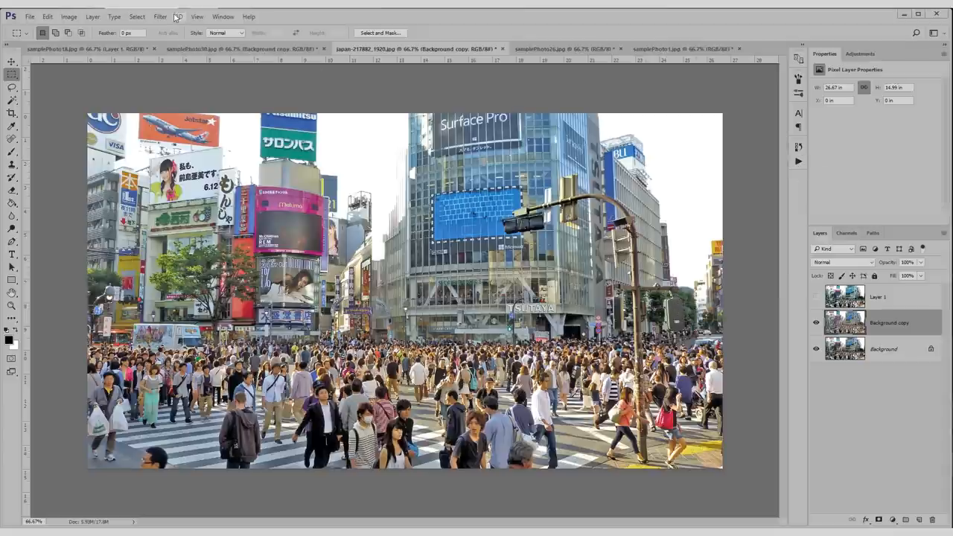
Review the Surface Blur filter step of the SUPER FLAT action.
click(160, 17)
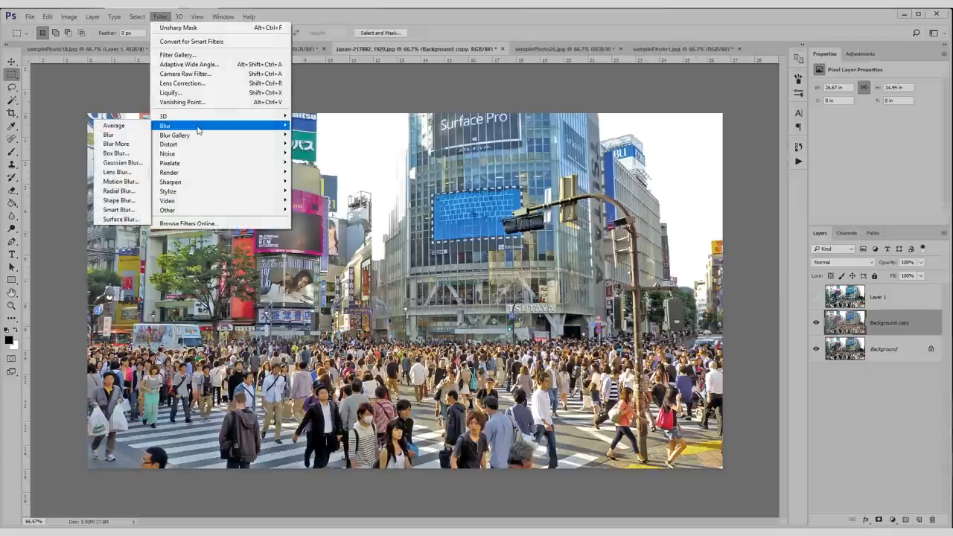
click(121, 218)
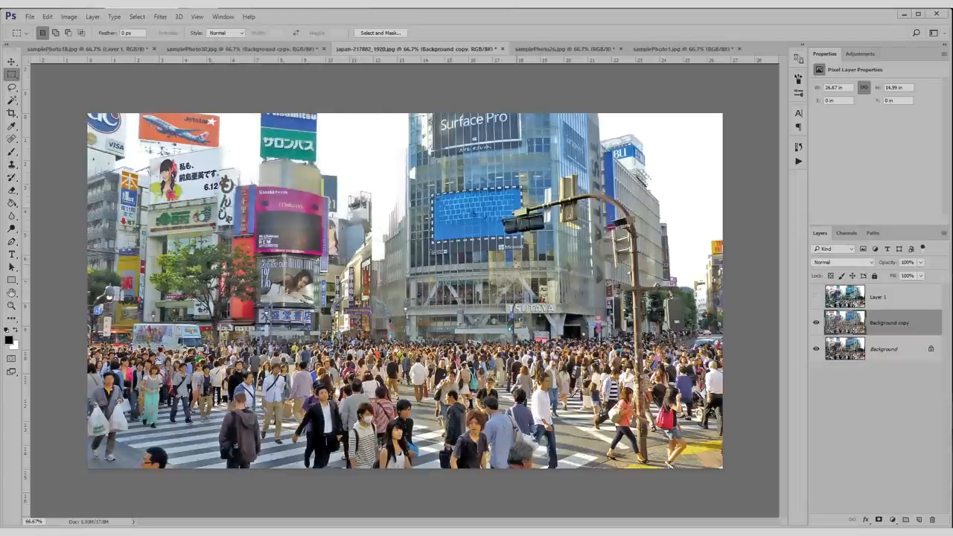
Apply a Vibrance boost of +100 as the SUPER FLAT action's final step.
click(68, 16)
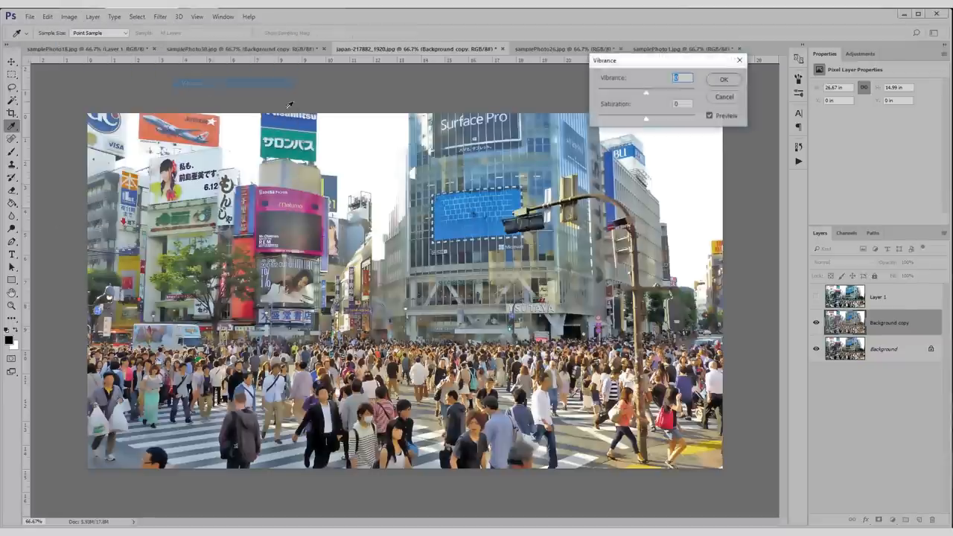
drag(646, 92, 692, 92)
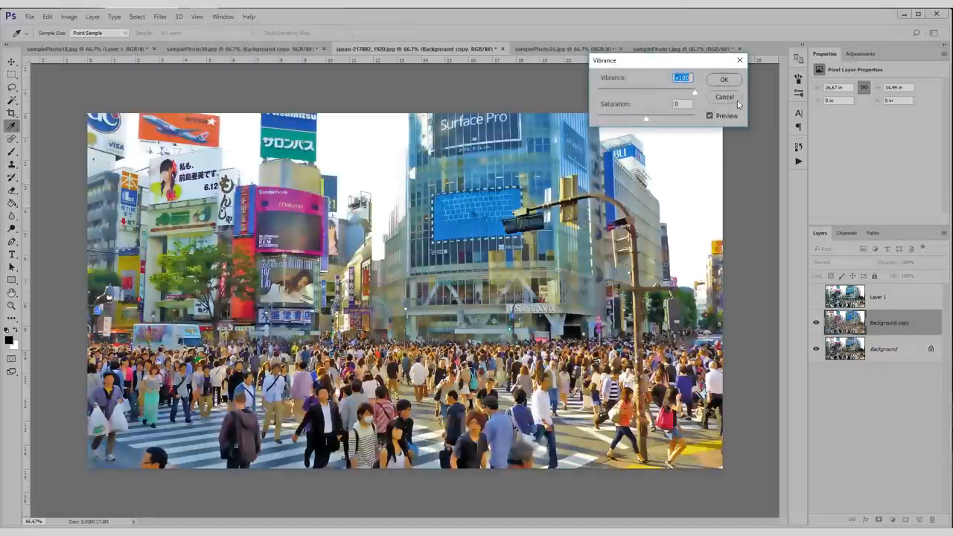
click(723, 79)
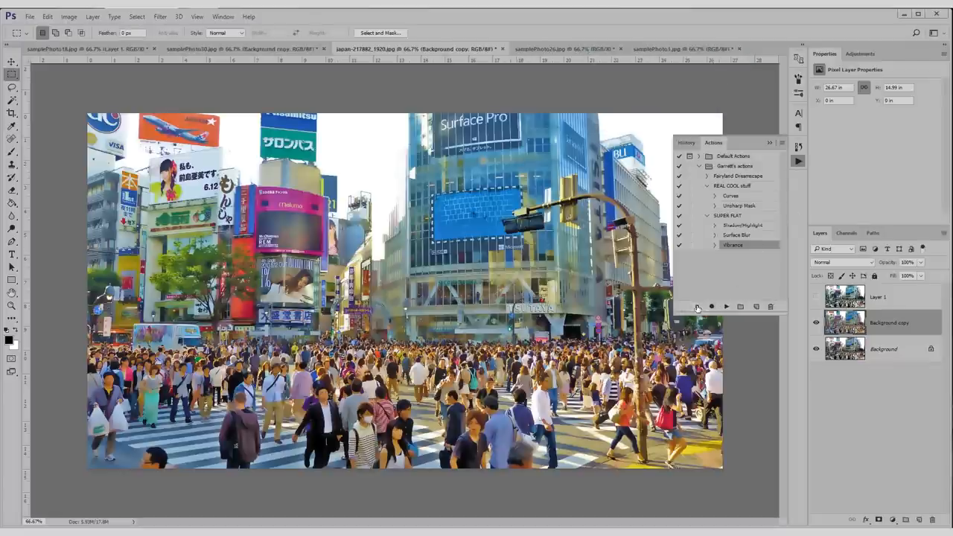
click(727, 215)
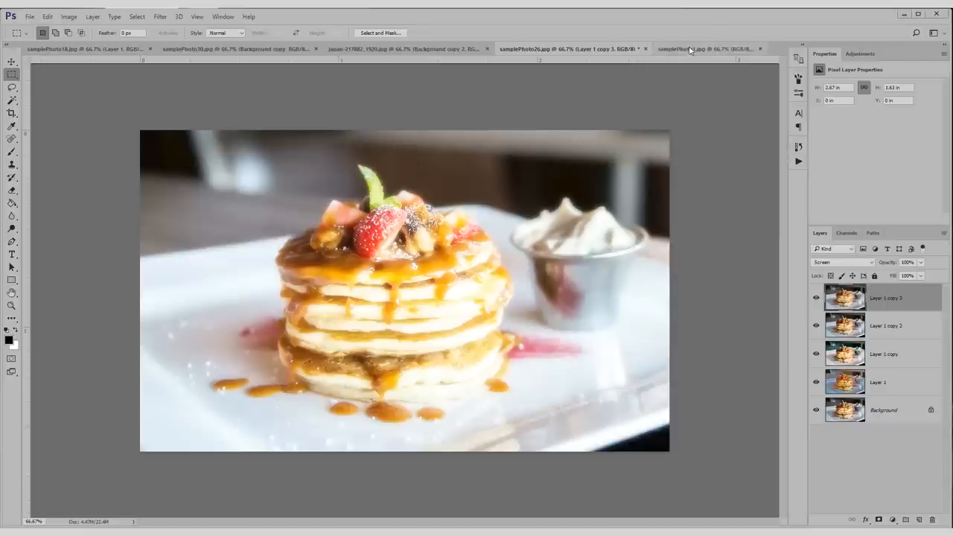
mouse_move(707, 48)
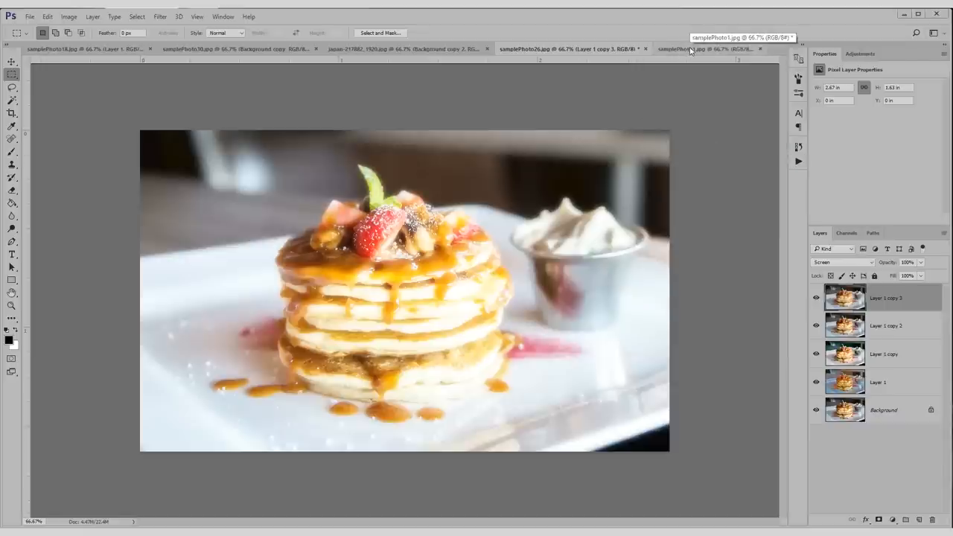
Make samplePhoto1 (the milling tool photo) active with Garrett's actions listed.
click(707, 49)
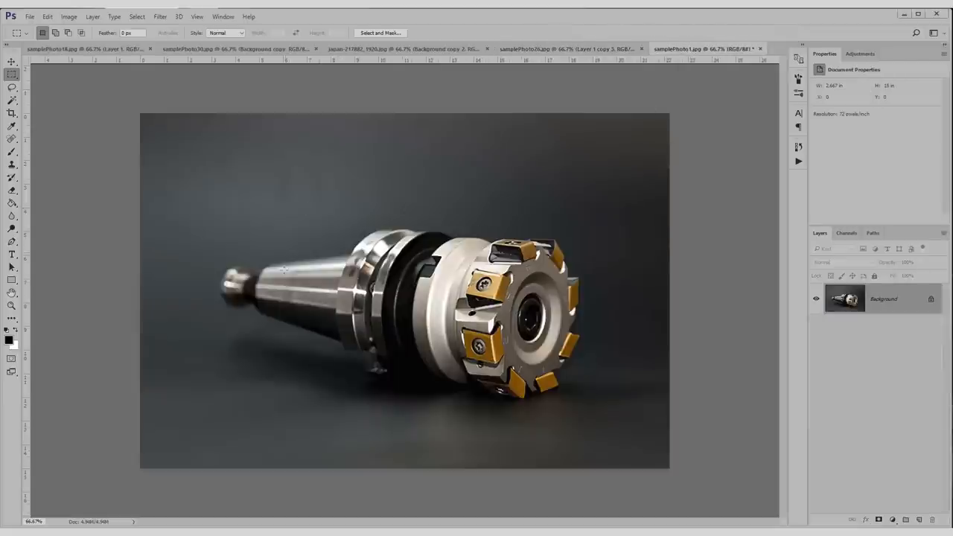
mouse_move(721, 231)
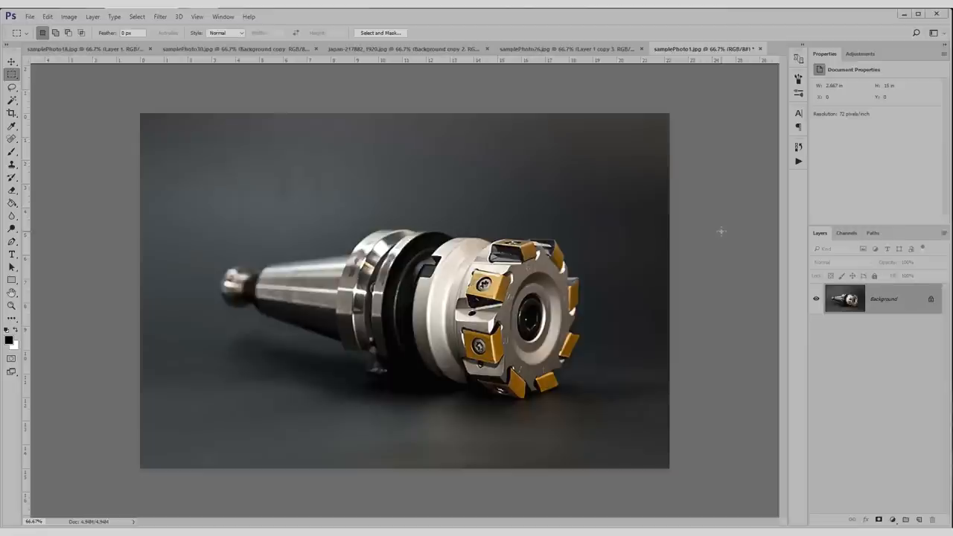
mouse_move(525, 216)
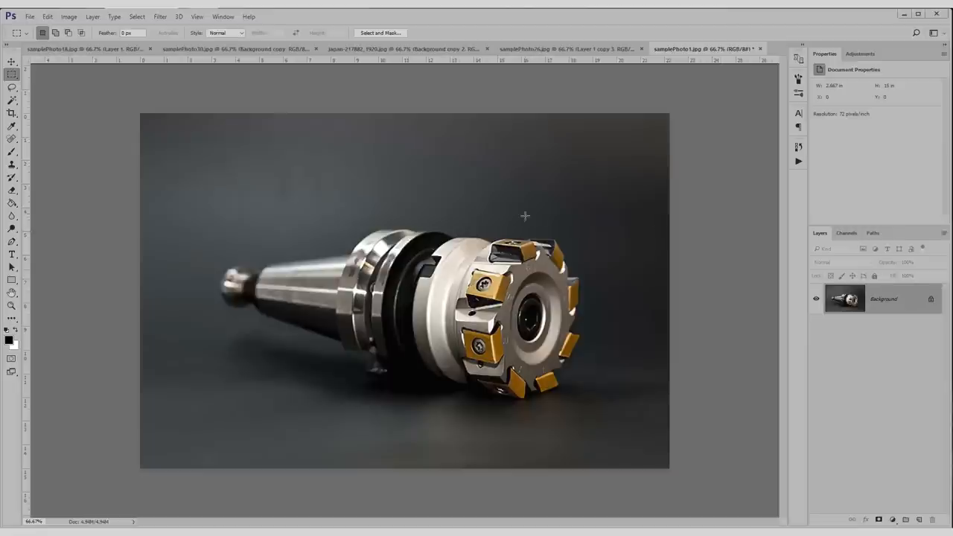
mouse_move(700, 236)
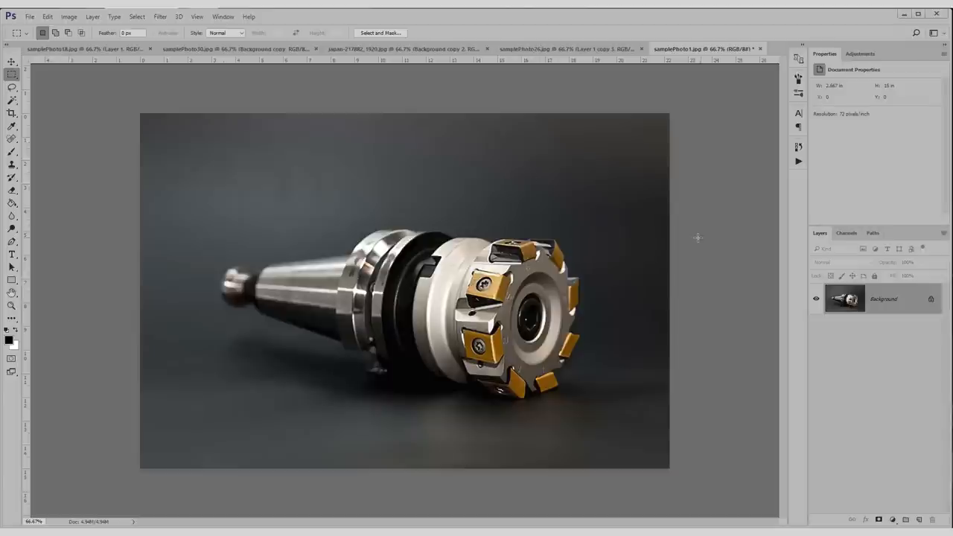
mouse_move(798, 161)
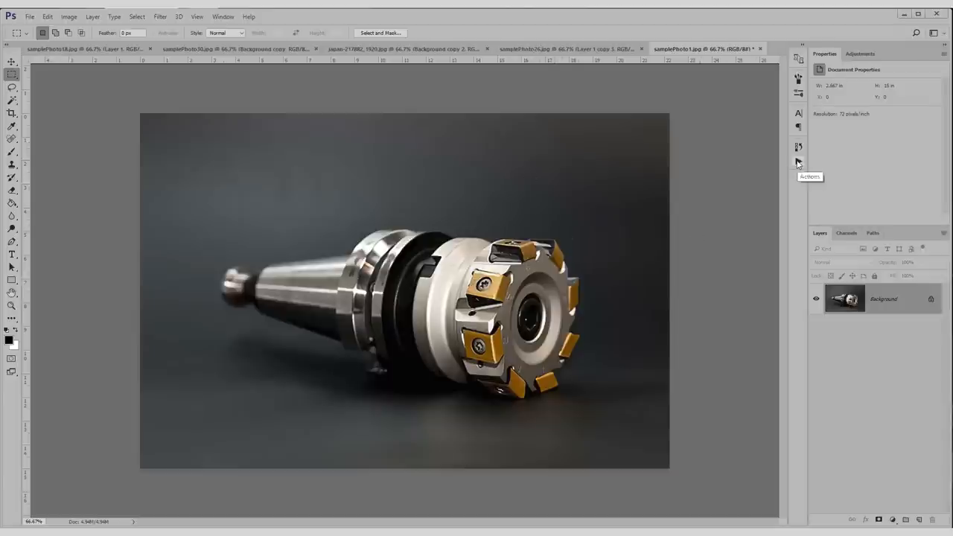
click(798, 161)
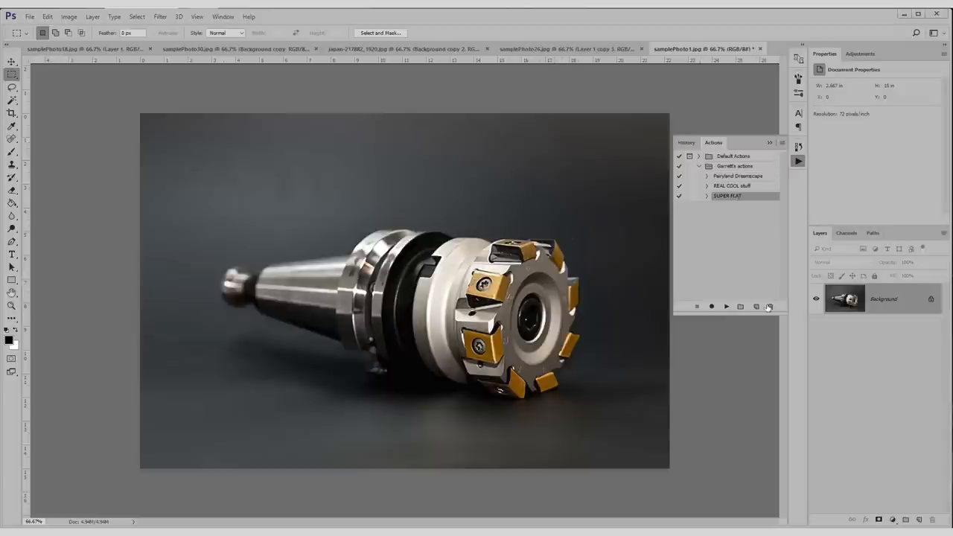
Create the action 'resize thumbnail WEB 300x300' in Garrett's actions and start recording.
click(755, 305)
text(resize thumbnail)
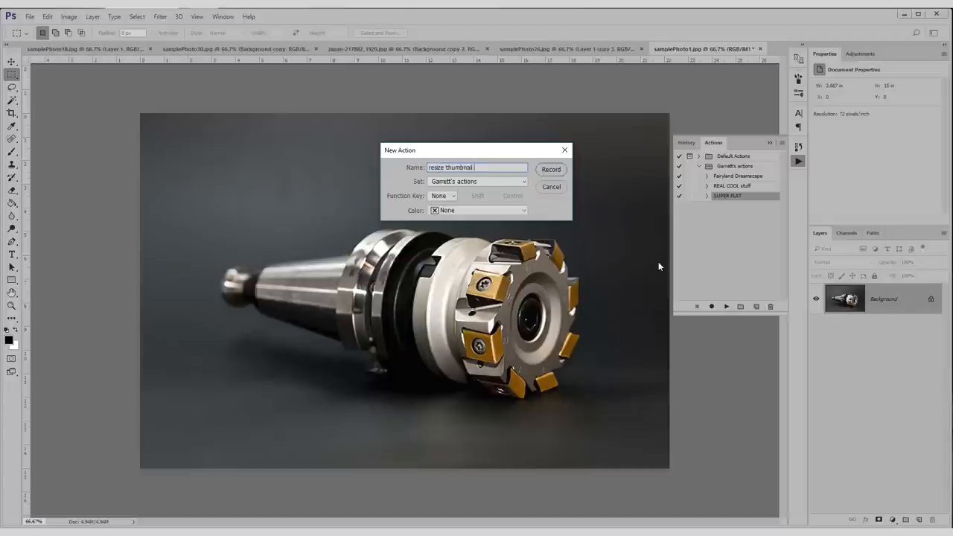
text(WEB)
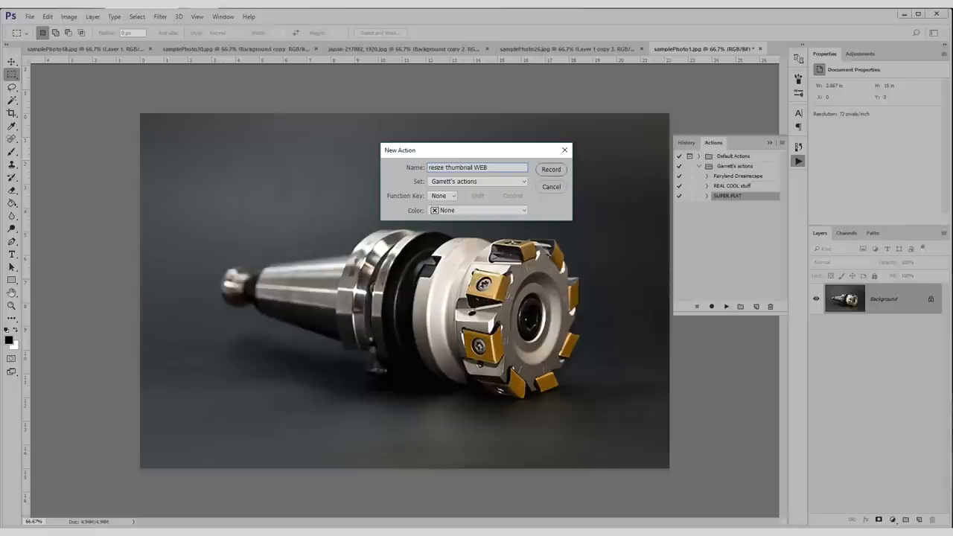
text(300x300)
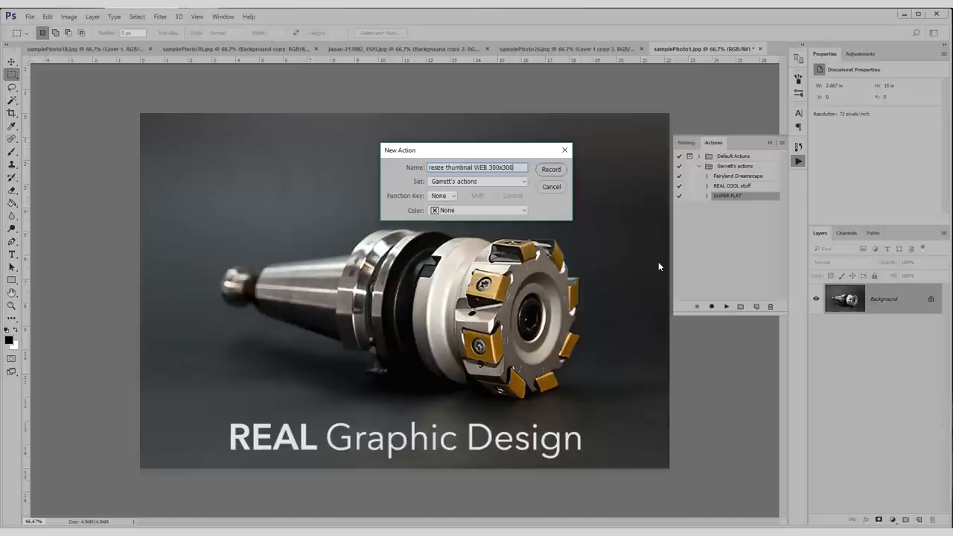
click(551, 169)
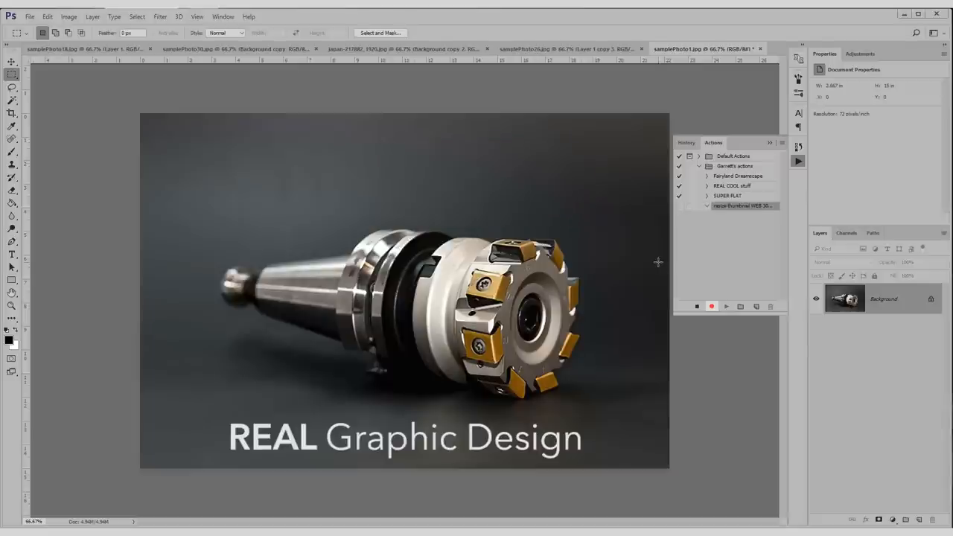
Record an Image Size step shrinking the tool photo to 300 px high.
click(69, 16)
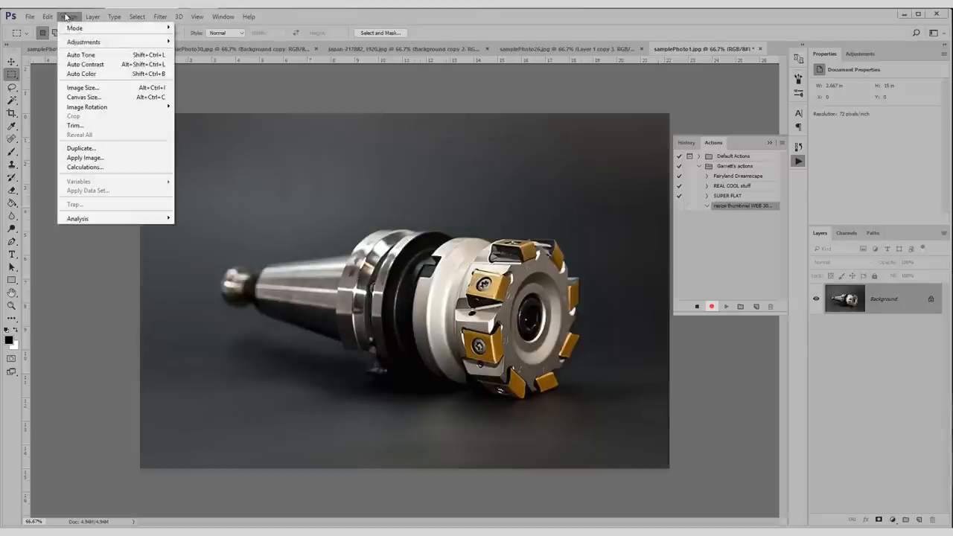
click(82, 87)
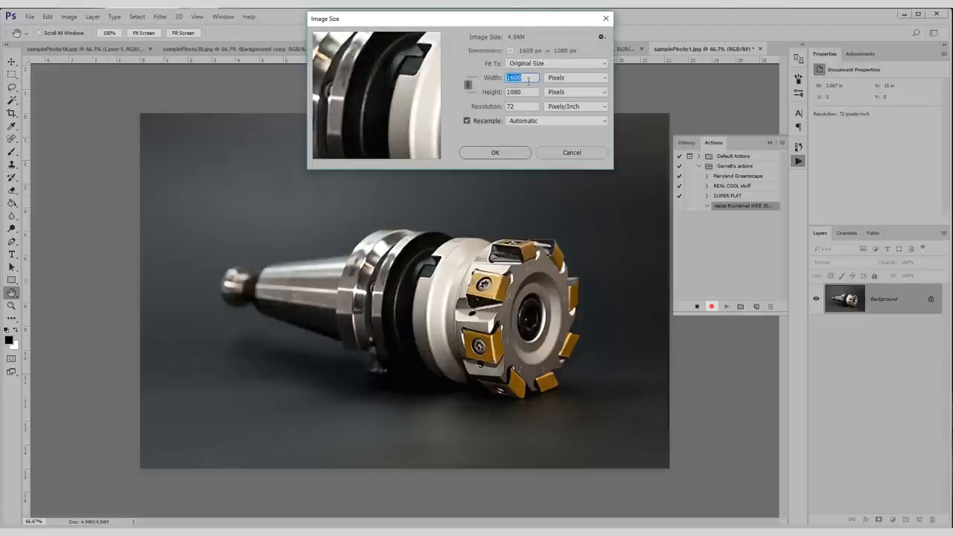
click(513, 91)
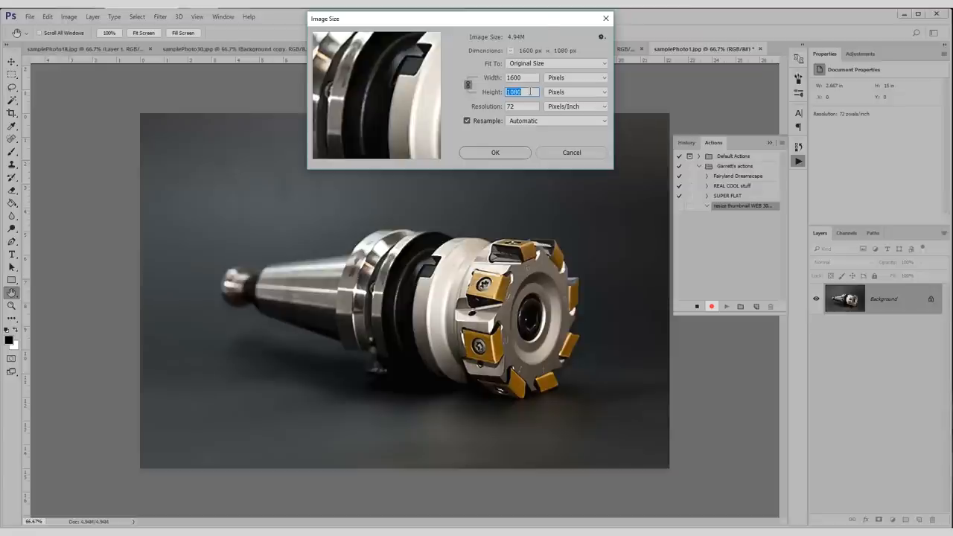
click(494, 152)
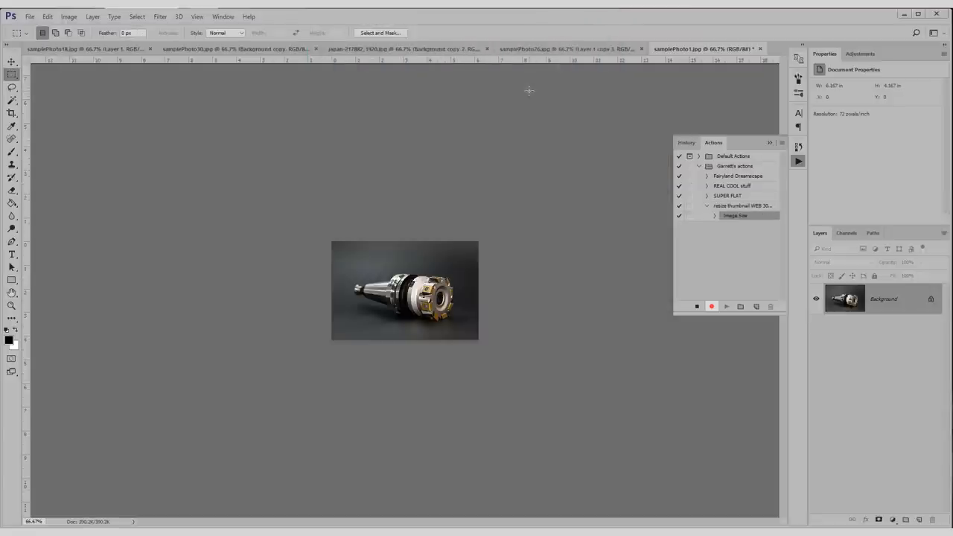
Record a Canvas Size step cropping the canvas to a 300 px square.
click(68, 16)
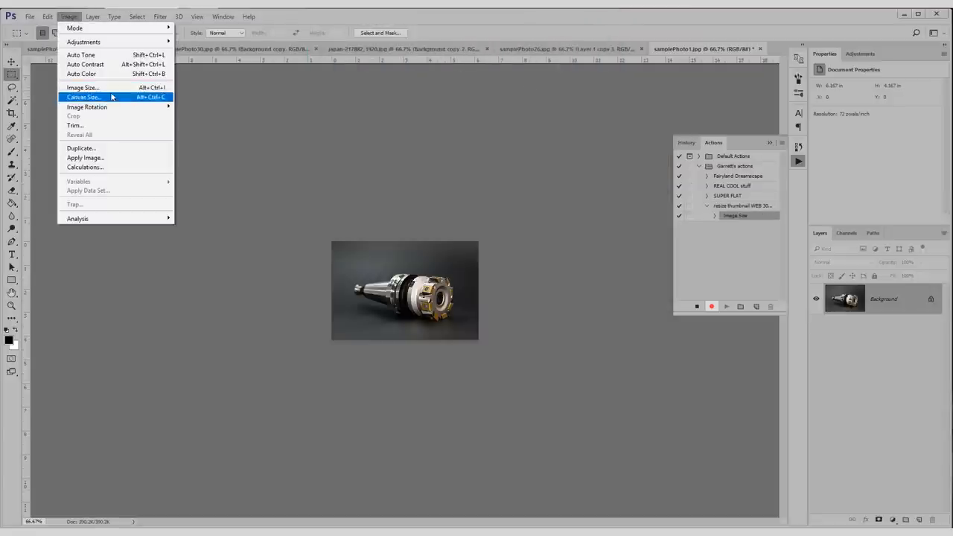
click(83, 97)
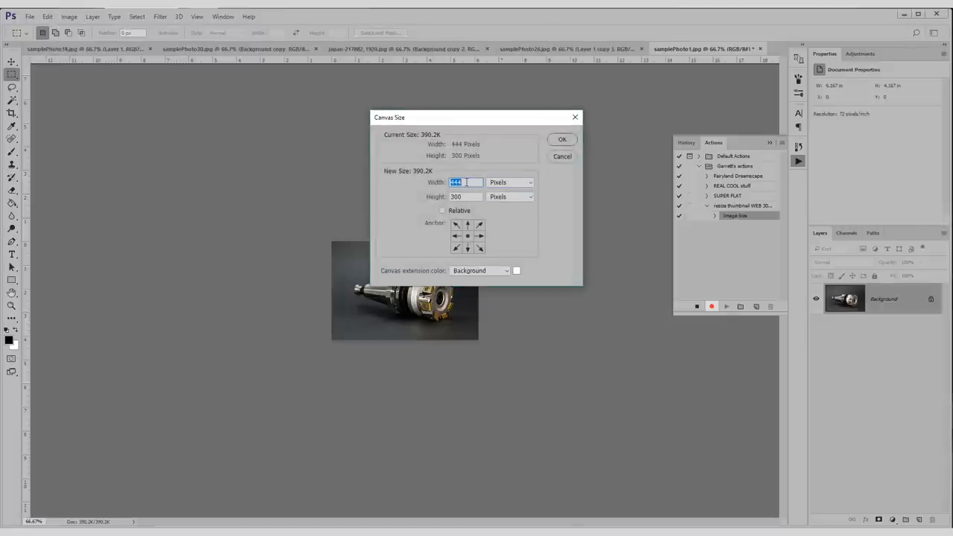
click(561, 140)
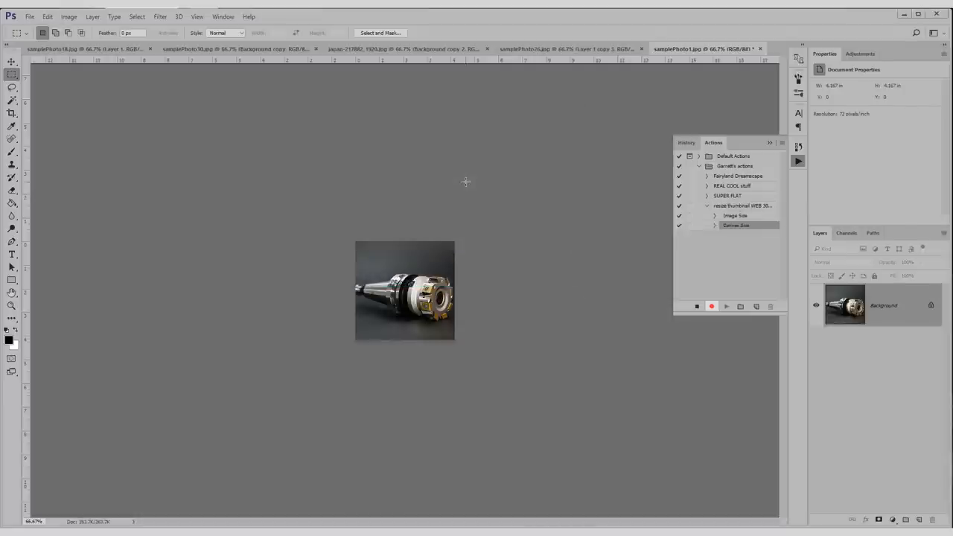
mouse_move(311, 163)
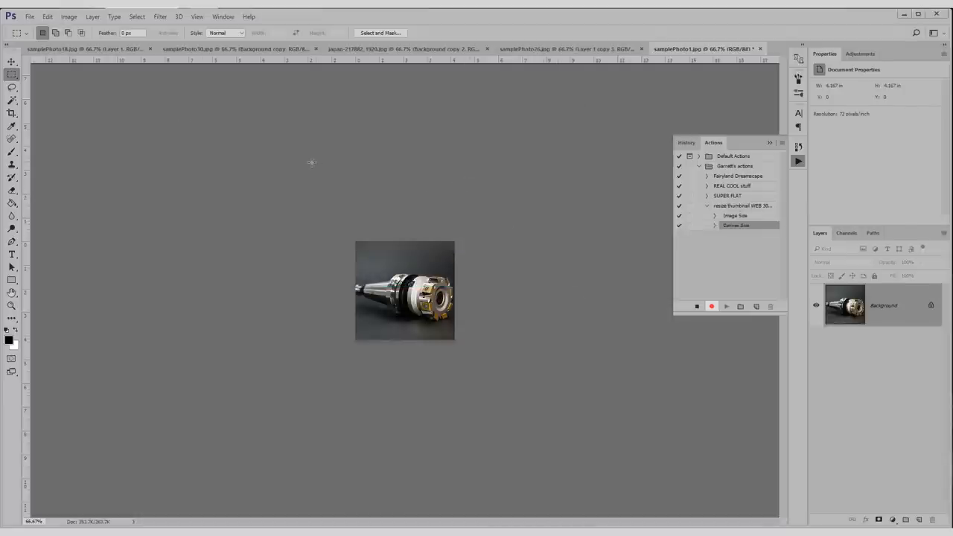
click(29, 16)
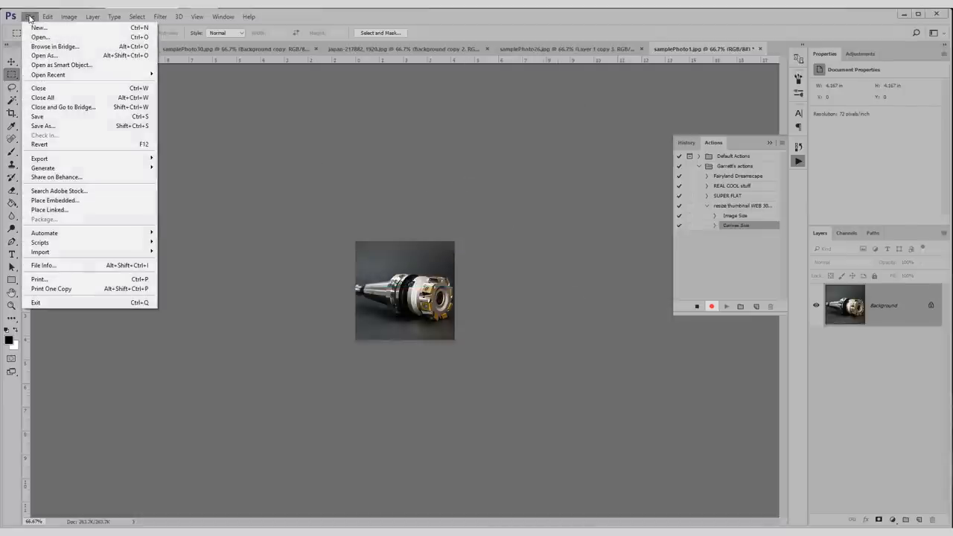
Record saving the square thumbnail as a Medium-quality JPEG via Save As.
click(43, 125)
text(skljdflkjsldkj)
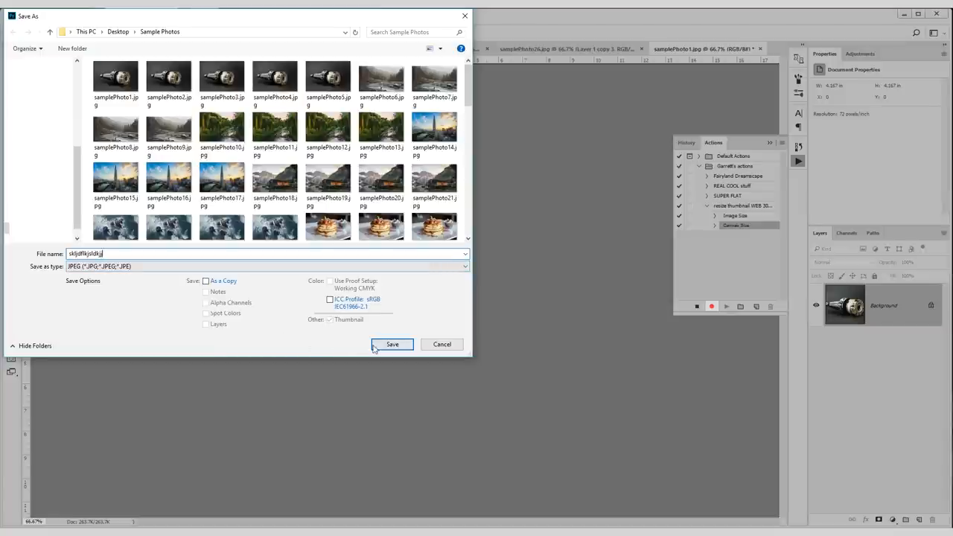
click(392, 344)
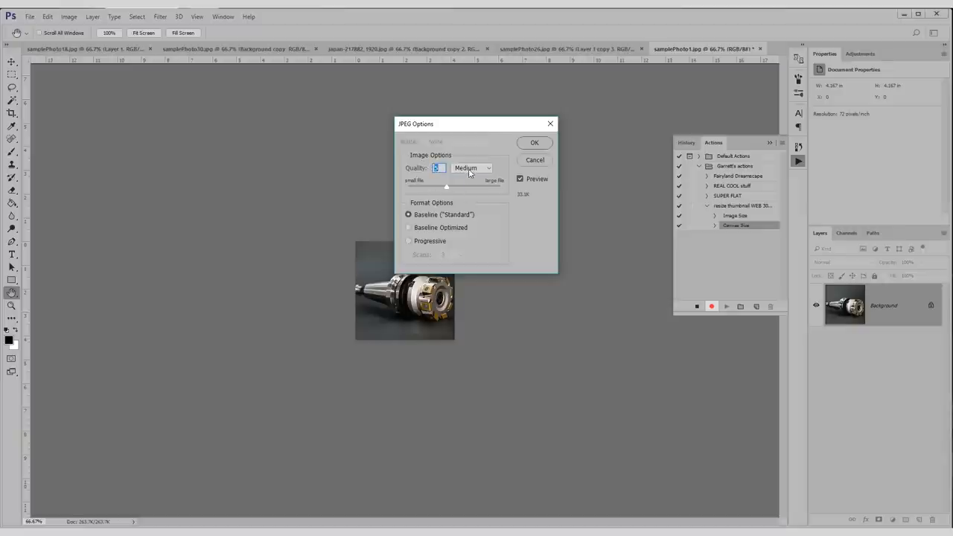
click(472, 168)
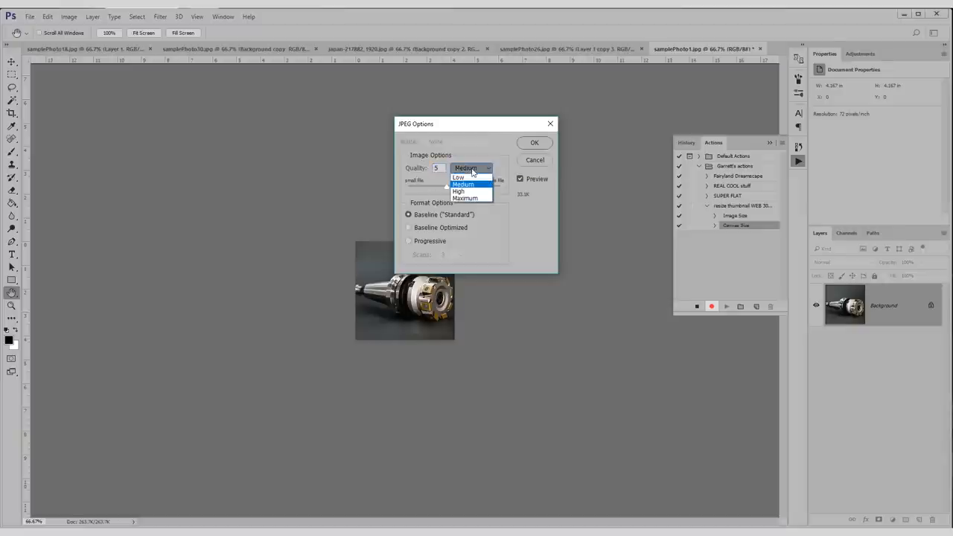
click(462, 184)
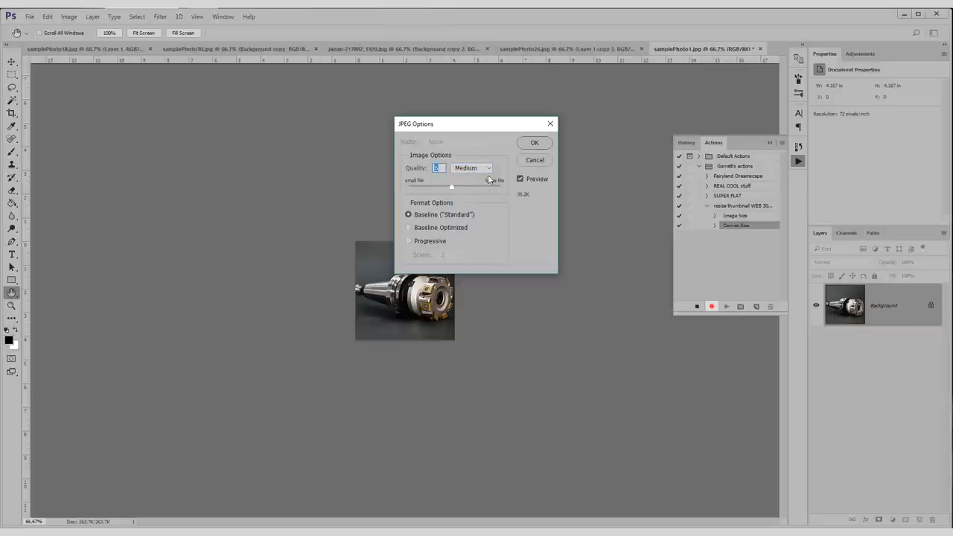
click(534, 143)
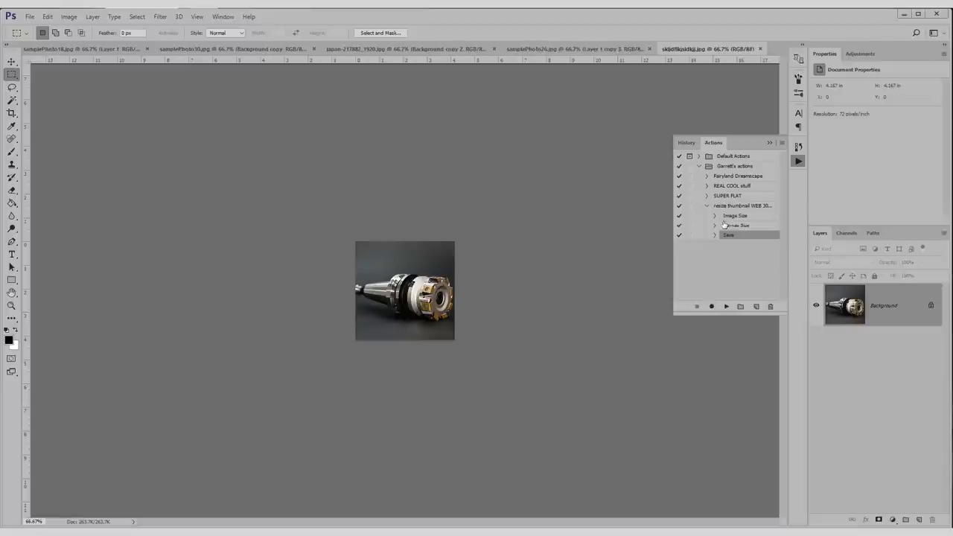
Stop recording the thumbnail action and bring up File > Automate commands.
click(706, 205)
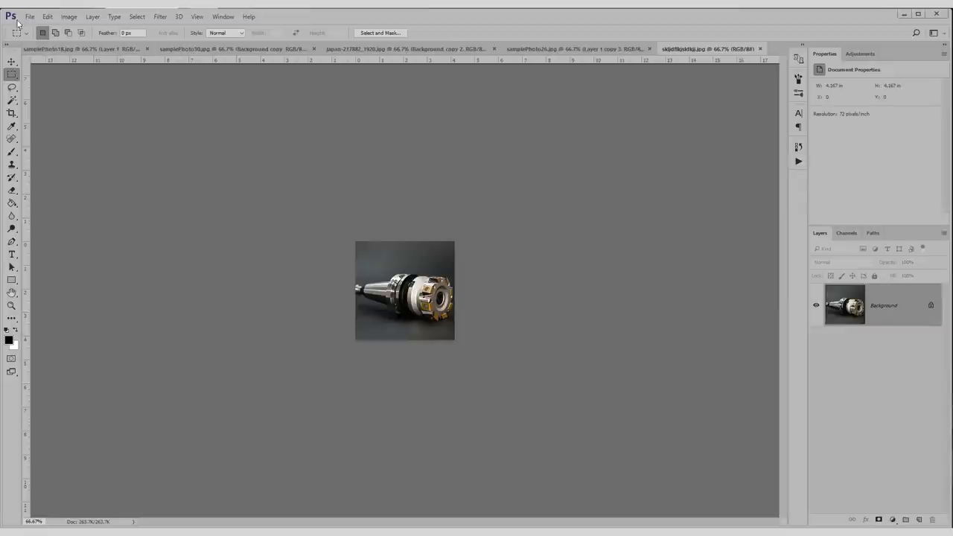
click(30, 17)
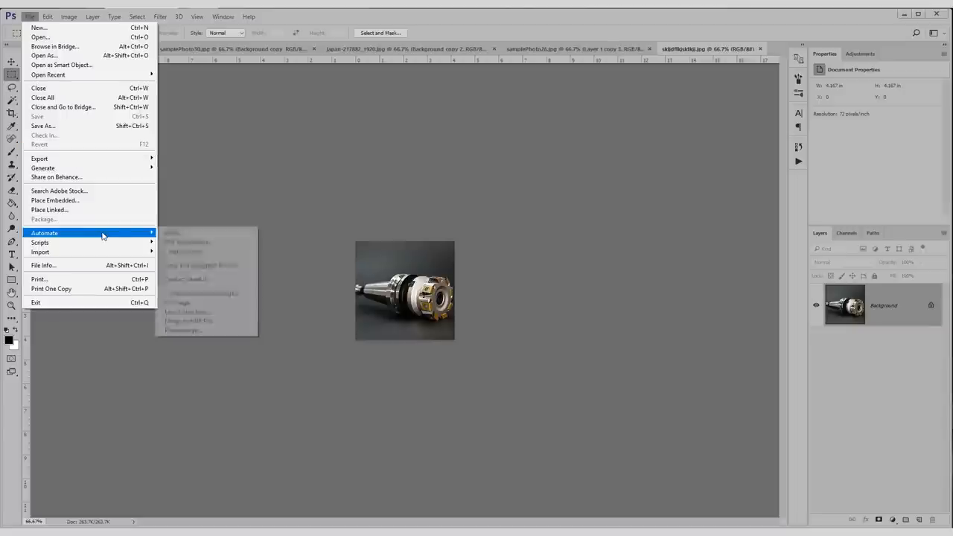
Set the Batch source to the Sample Photos folder on the Desktop for the thumbnail action.
click(171, 233)
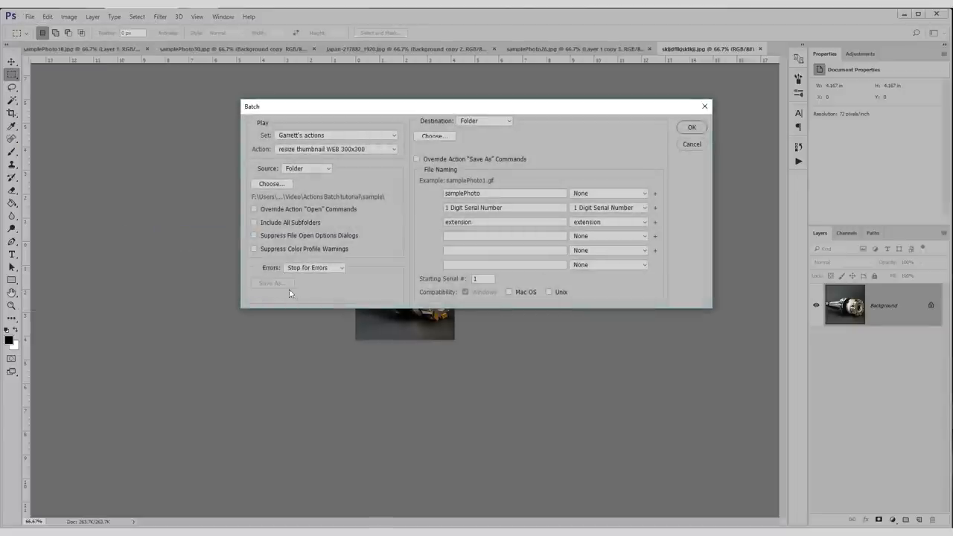
mouse_move(372, 207)
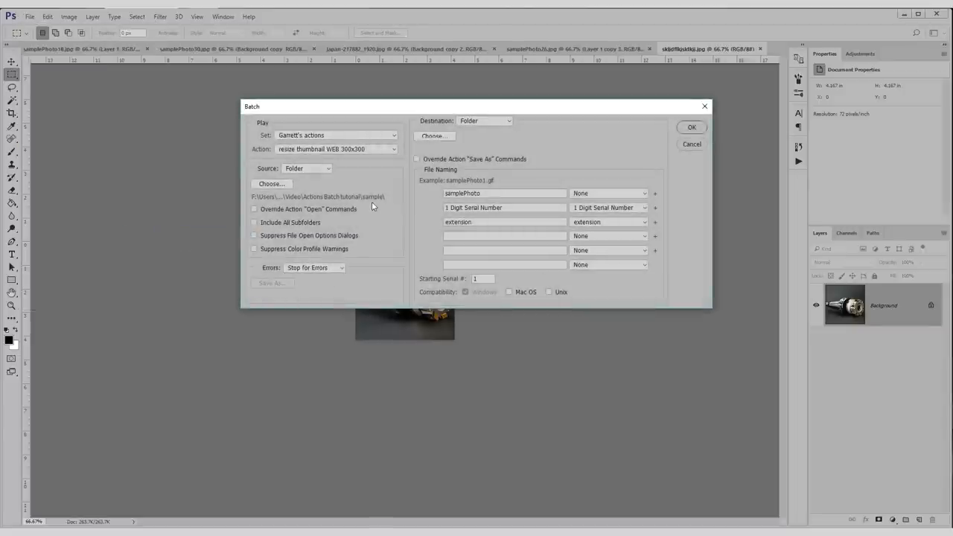
mouse_move(281, 184)
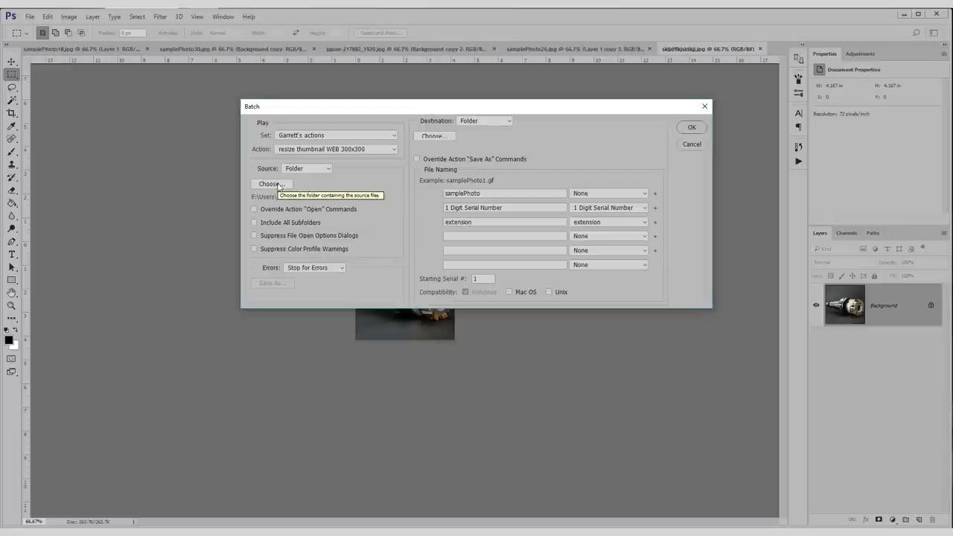
click(271, 184)
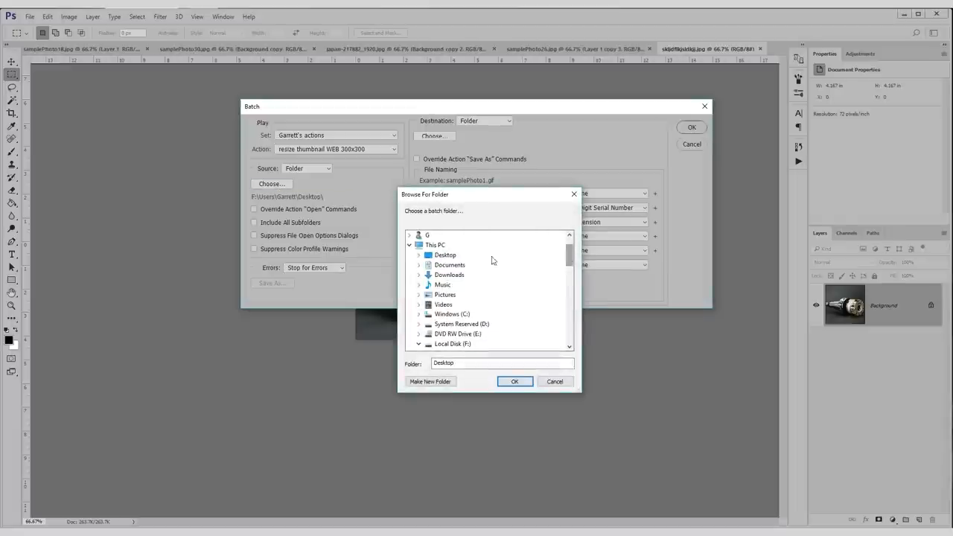
click(418, 255)
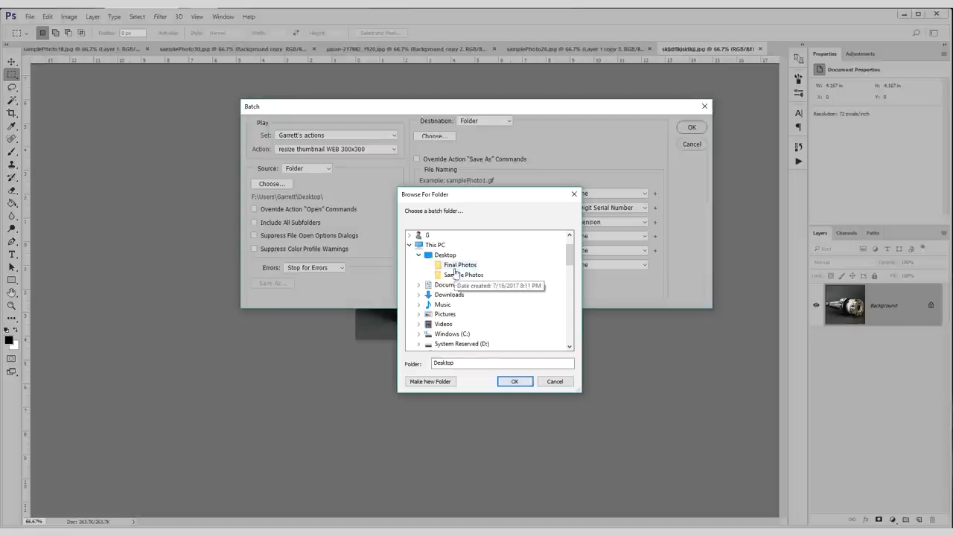
click(464, 275)
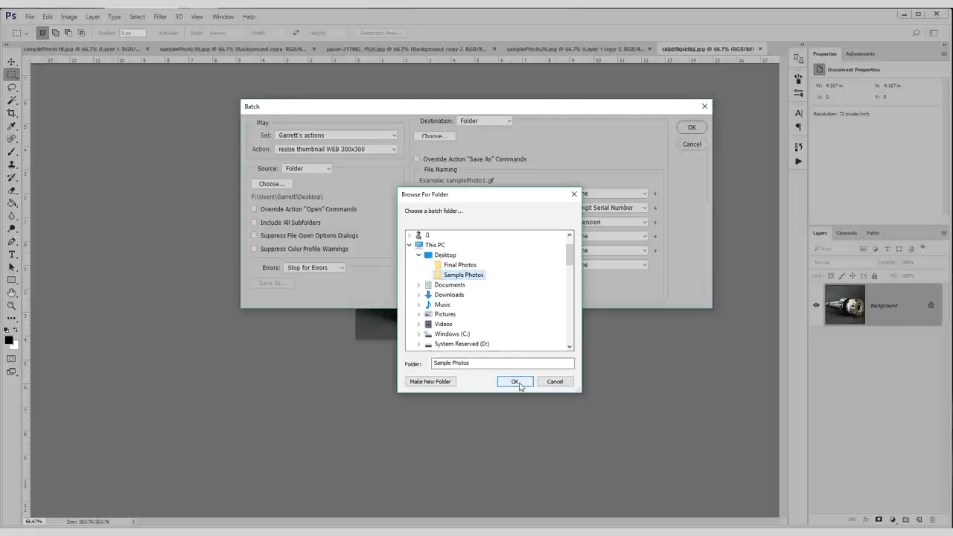
click(514, 381)
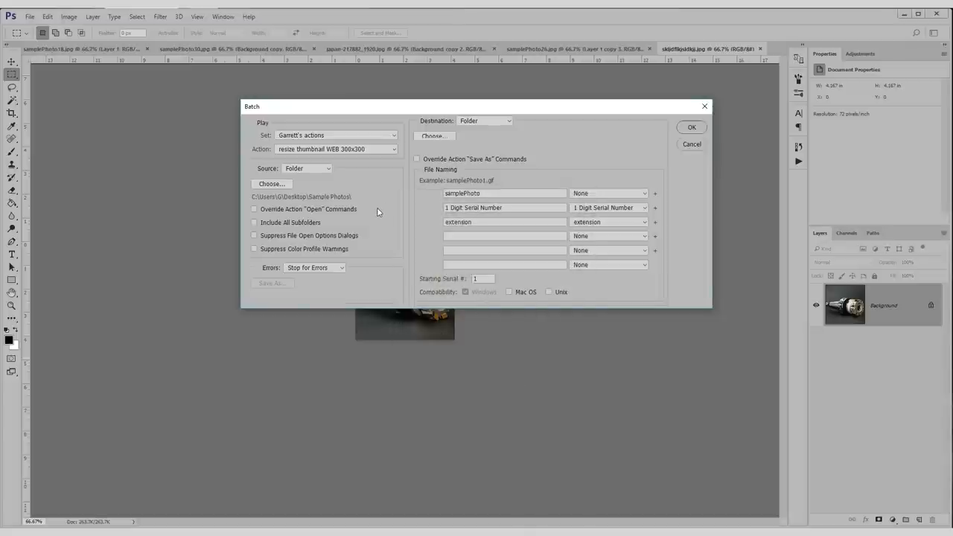
mouse_move(381, 205)
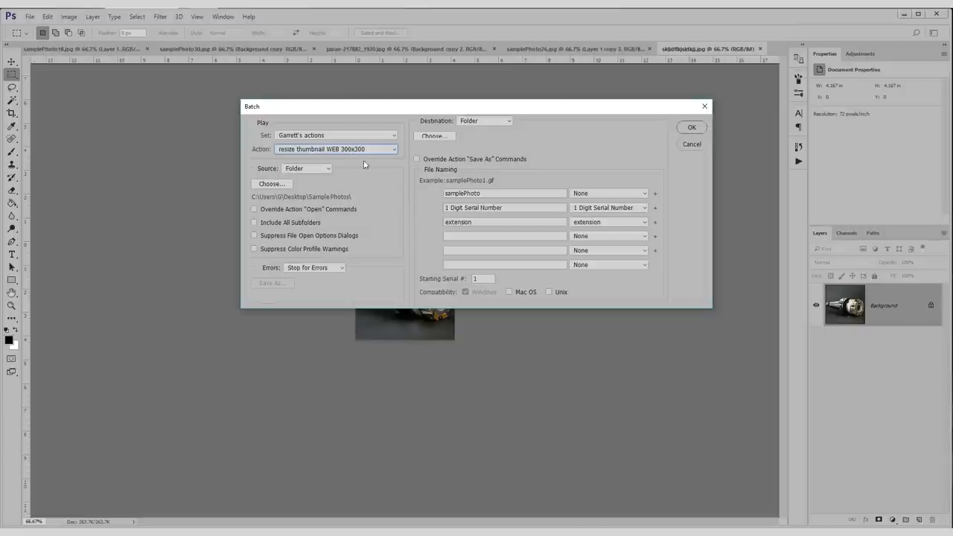
mouse_move(403, 184)
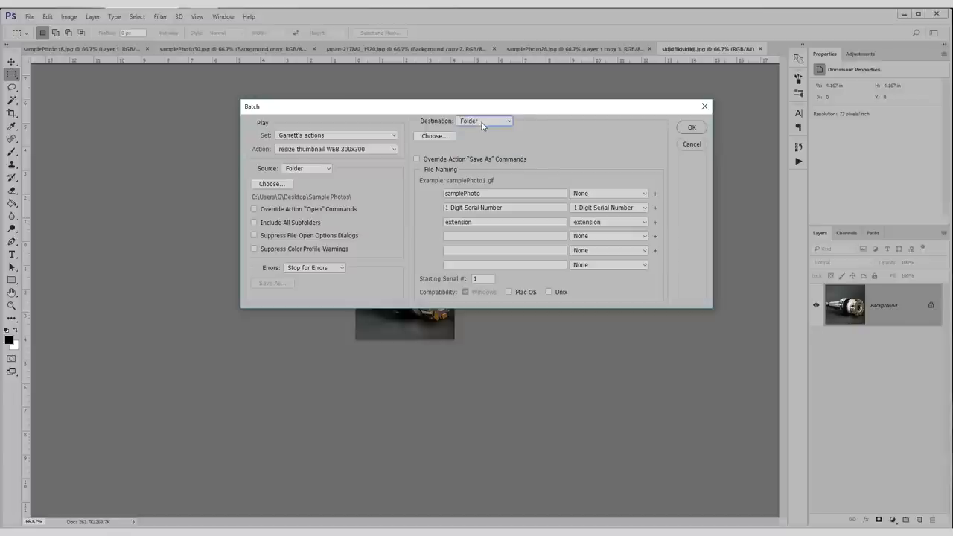
Set Final Photos as destination with names product_thumbnail_ + mmdd + 3-digit serial + extension.
click(434, 136)
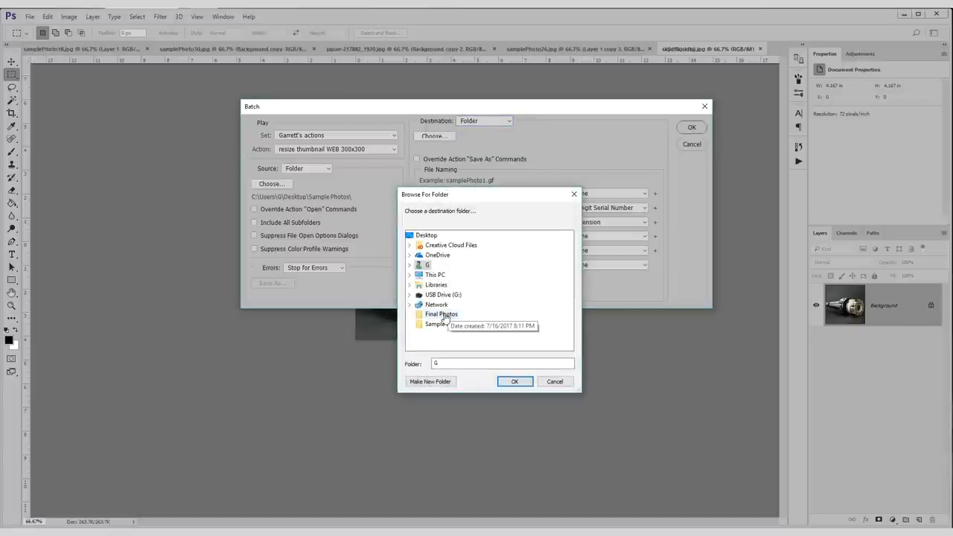
click(515, 381)
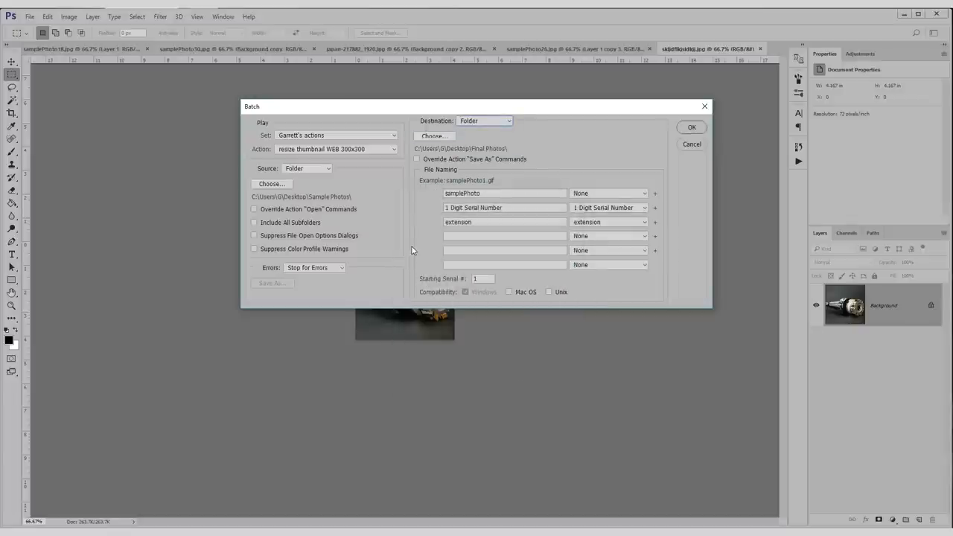
mouse_move(413, 245)
text(product_thumbnail_)
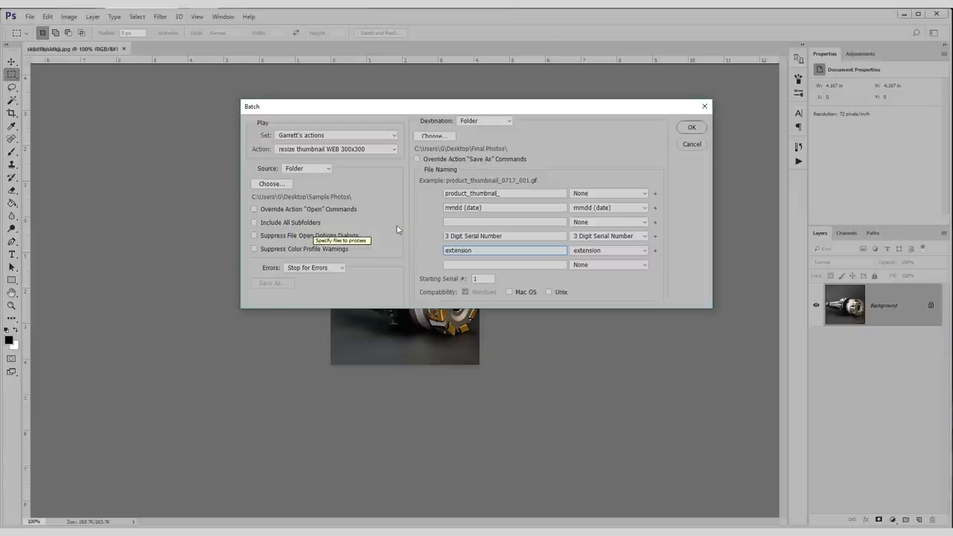
click(504, 236)
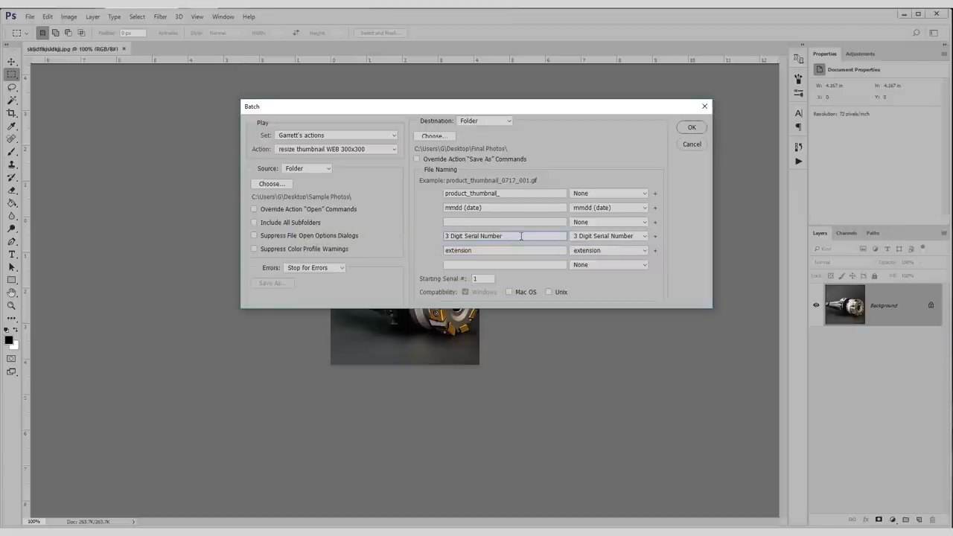
click(504, 236)
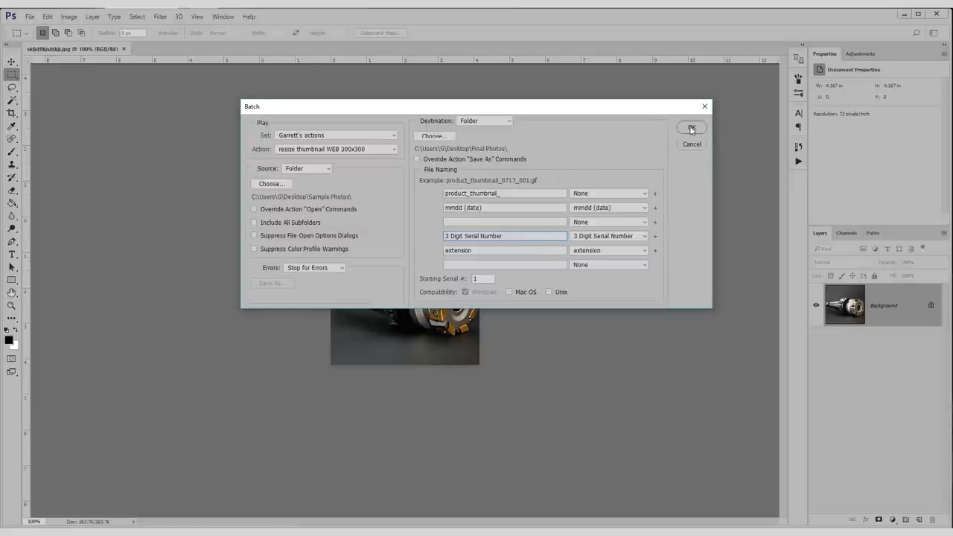
Run the batch so every Sample Photos image becomes a numbered product_thumbnail JPEG.
click(690, 128)
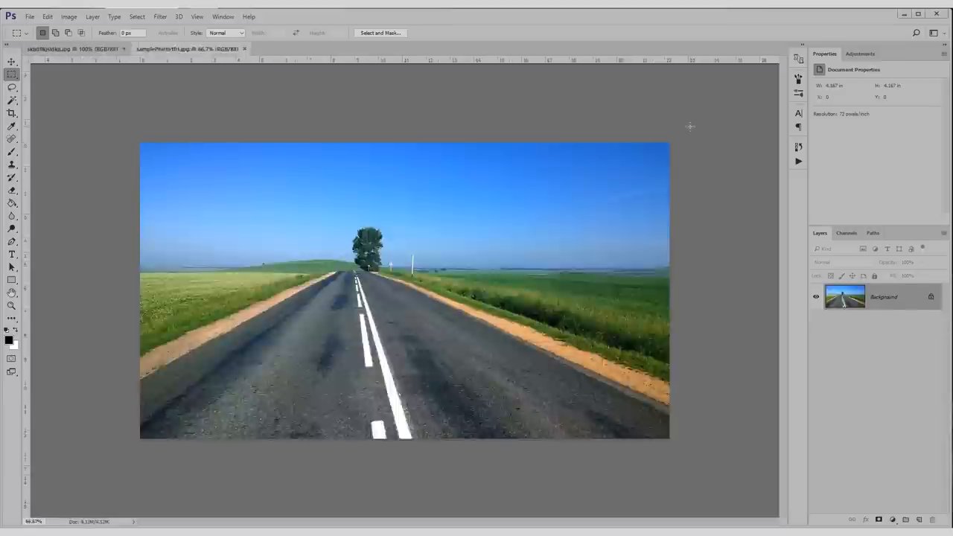
click(186, 49)
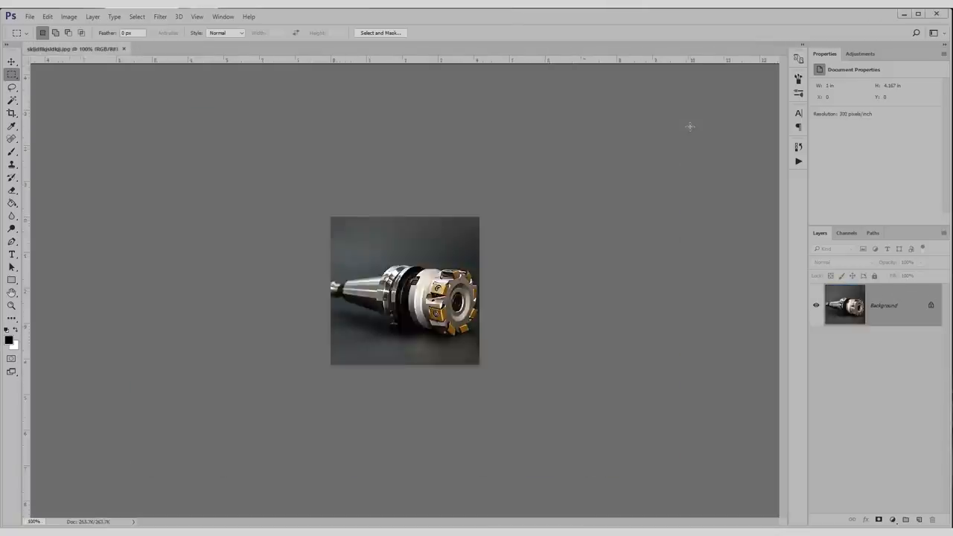
click(186, 49)
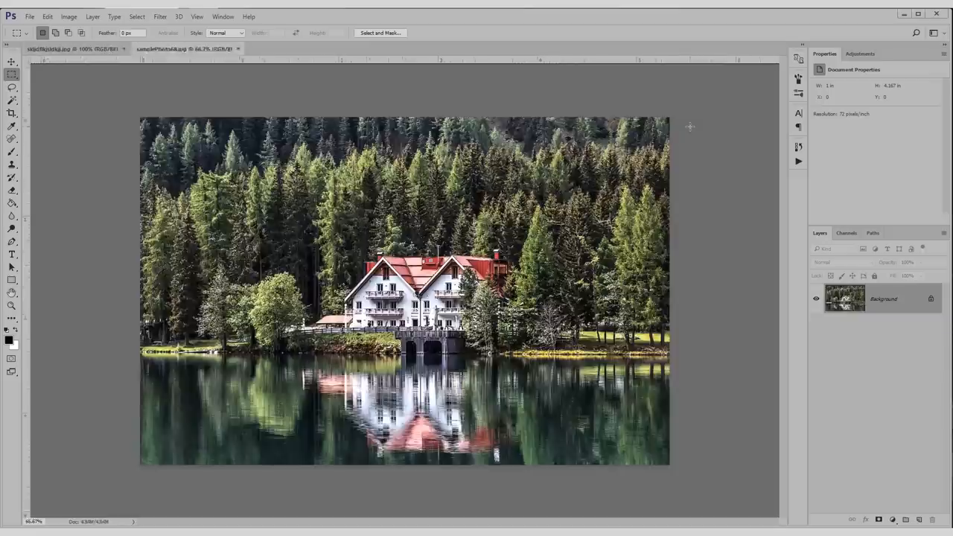
click(49, 49)
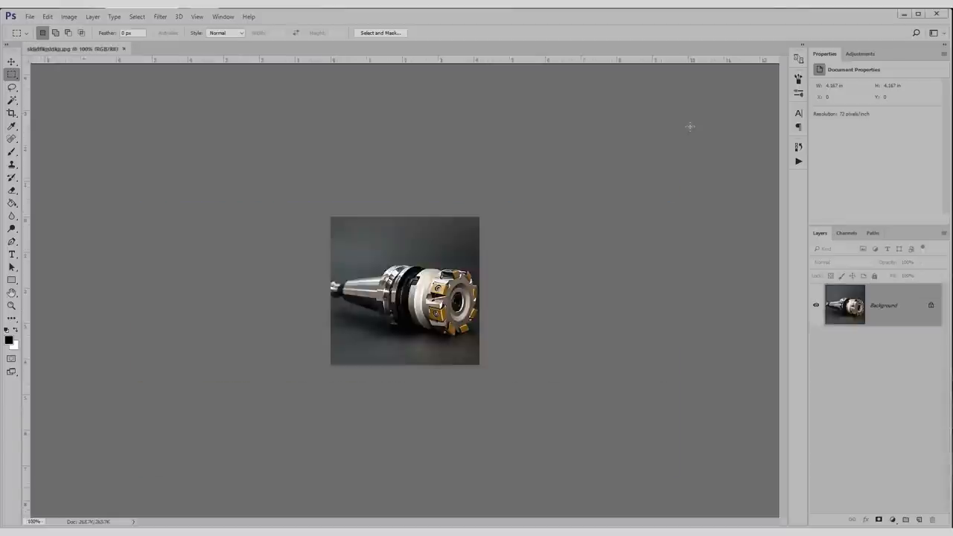
click(184, 48)
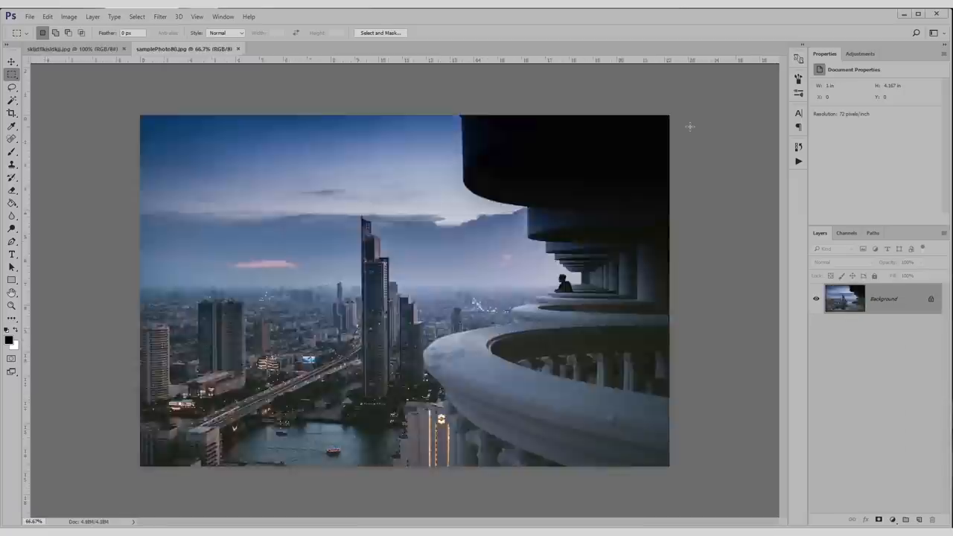
click(238, 48)
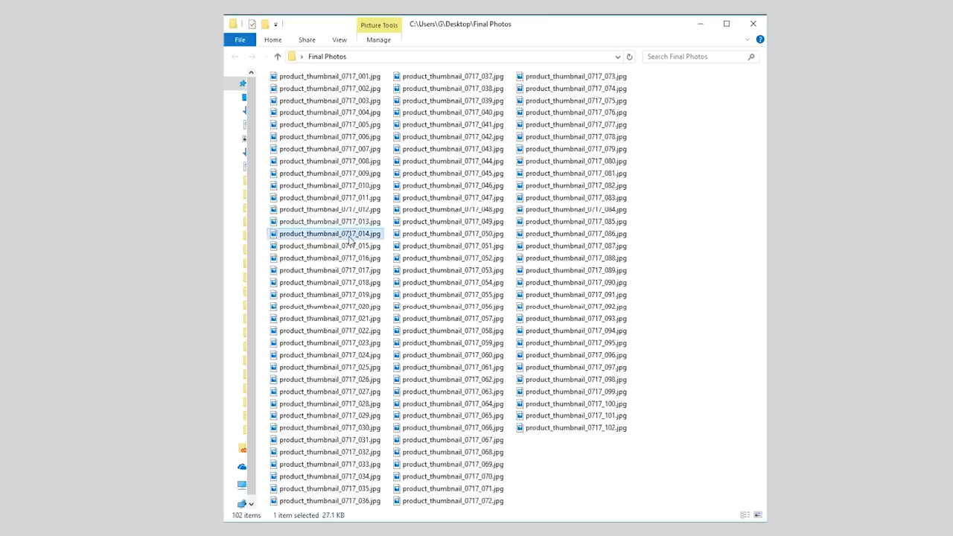
Spot-check generated thumbnails in Final Photos, confirming 102 files of roughly 27–47 KB.
click(329, 76)
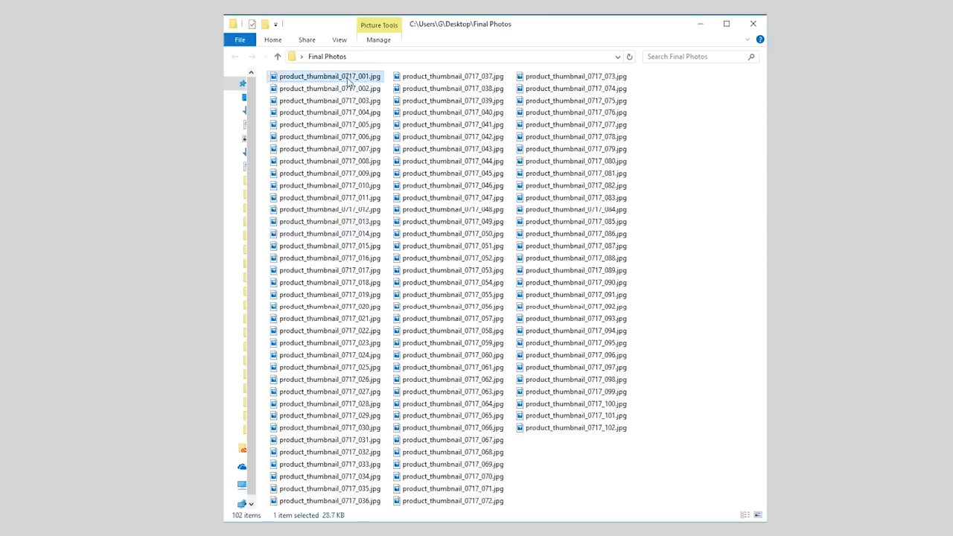
click(453, 246)
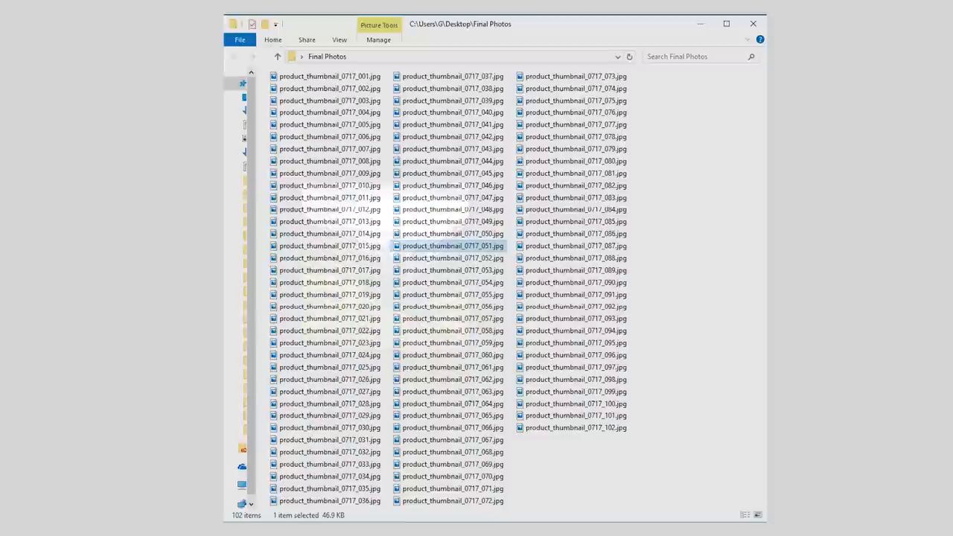
click(678, 259)
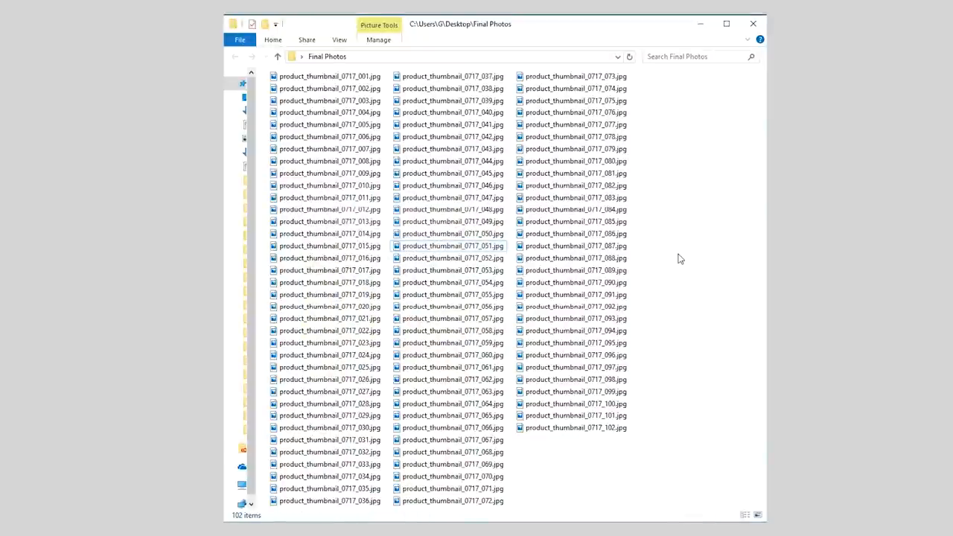
mouse_move(607, 434)
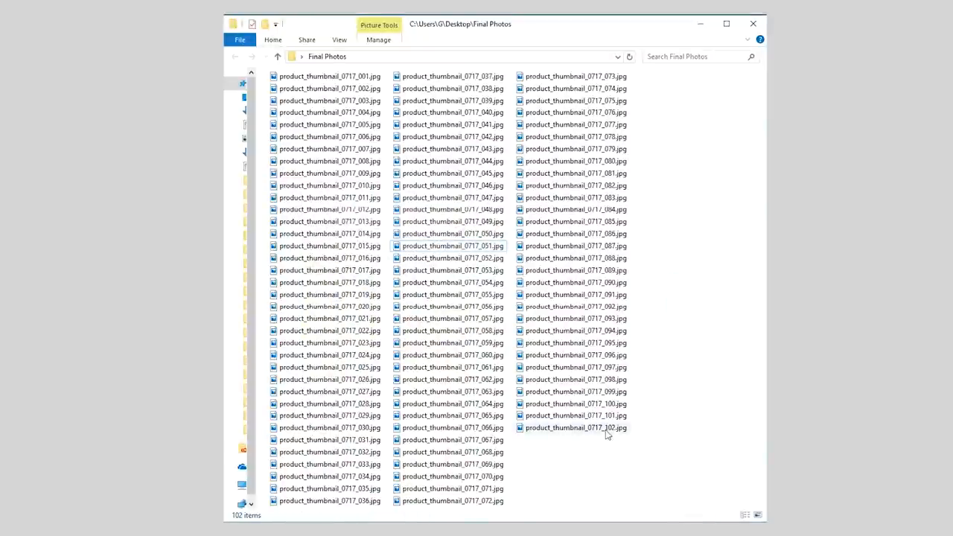